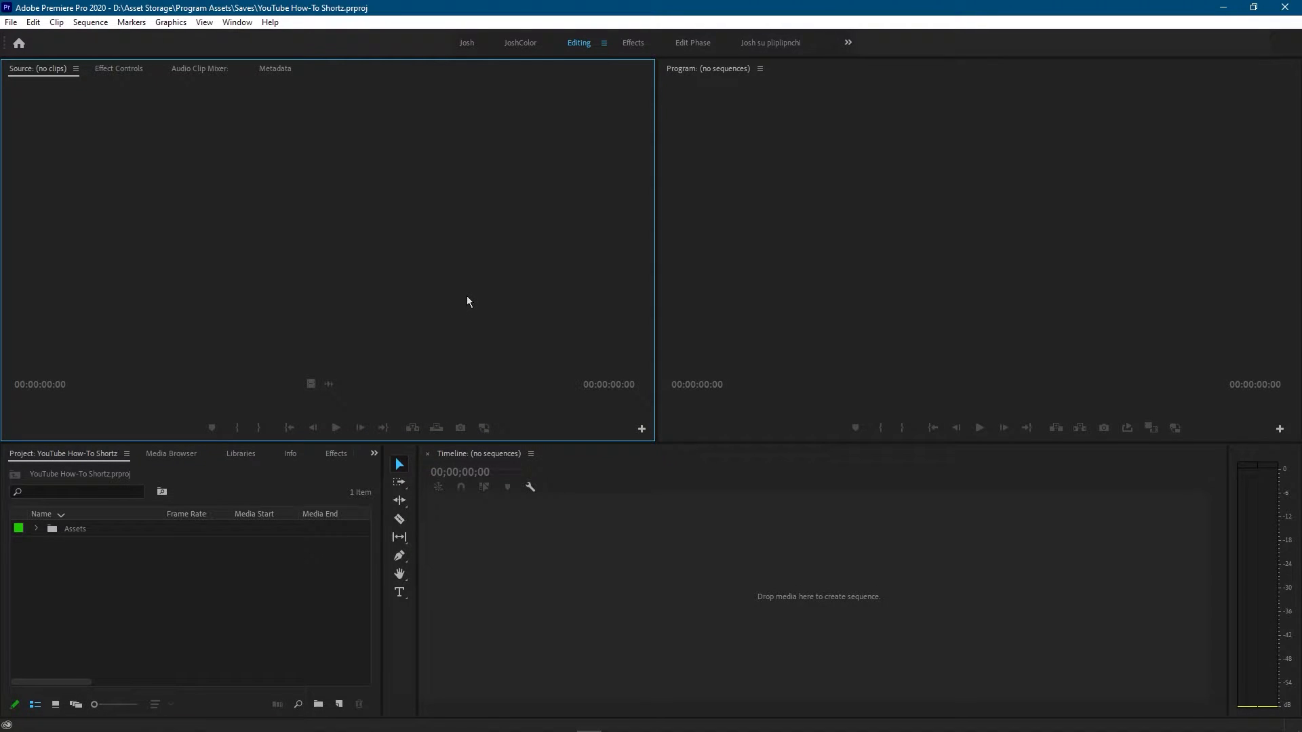
{"action": "mouse_move", "coordinate": [38, 536]}
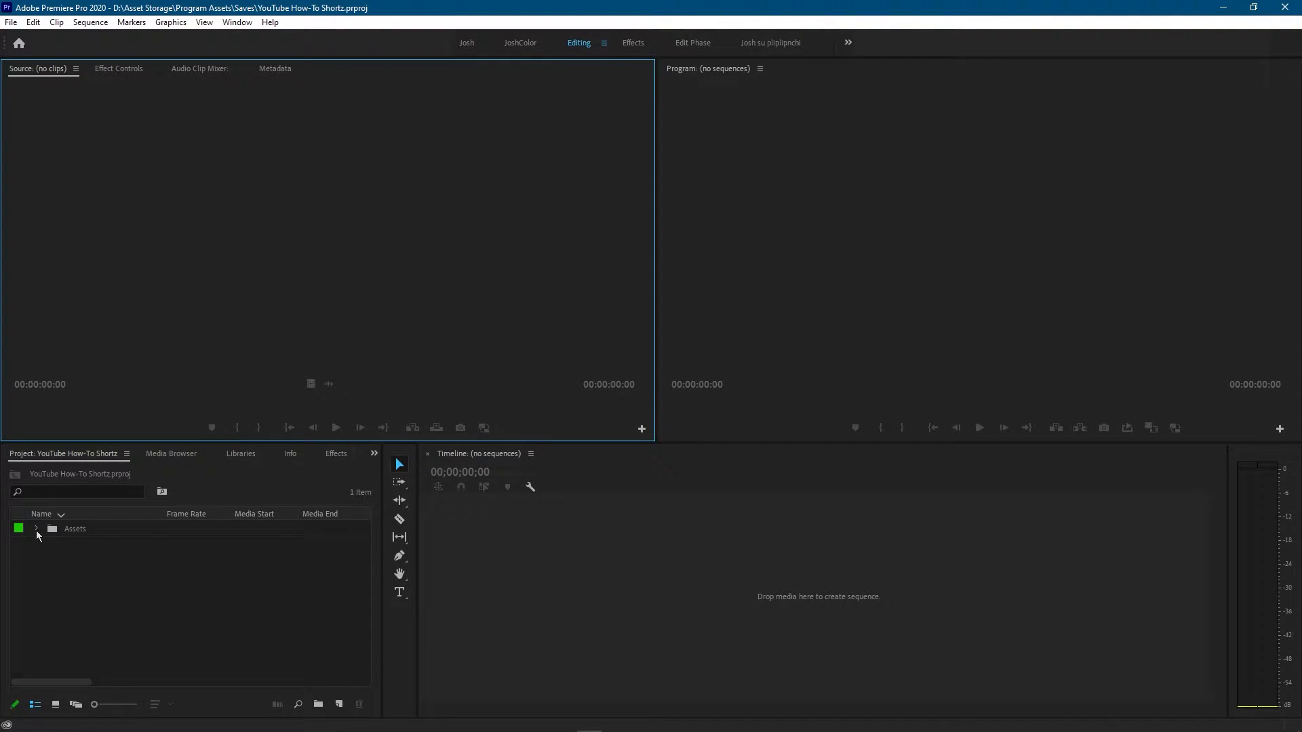
Start a new sequence from the Project panel's New Item menu.
{"action": "left_click", "coordinate": [38, 528]}
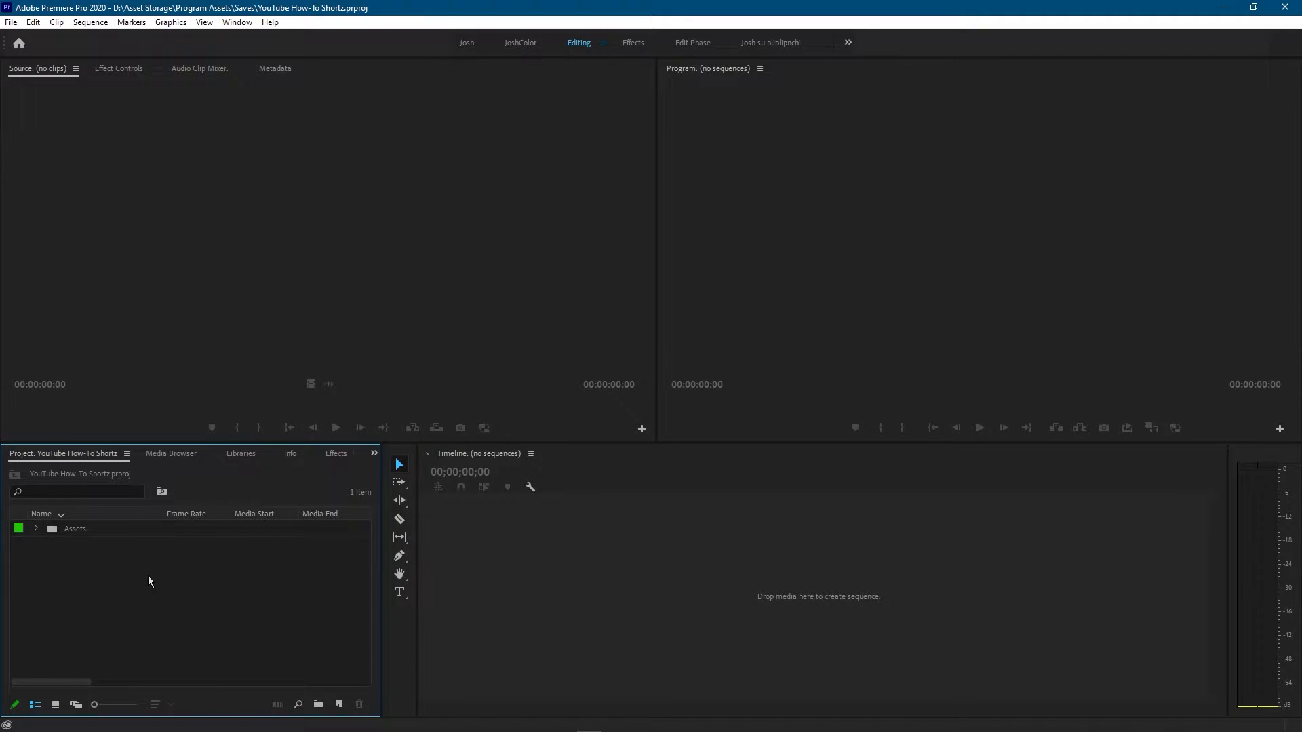
{"action": "left_click", "coordinate": [339, 706]}
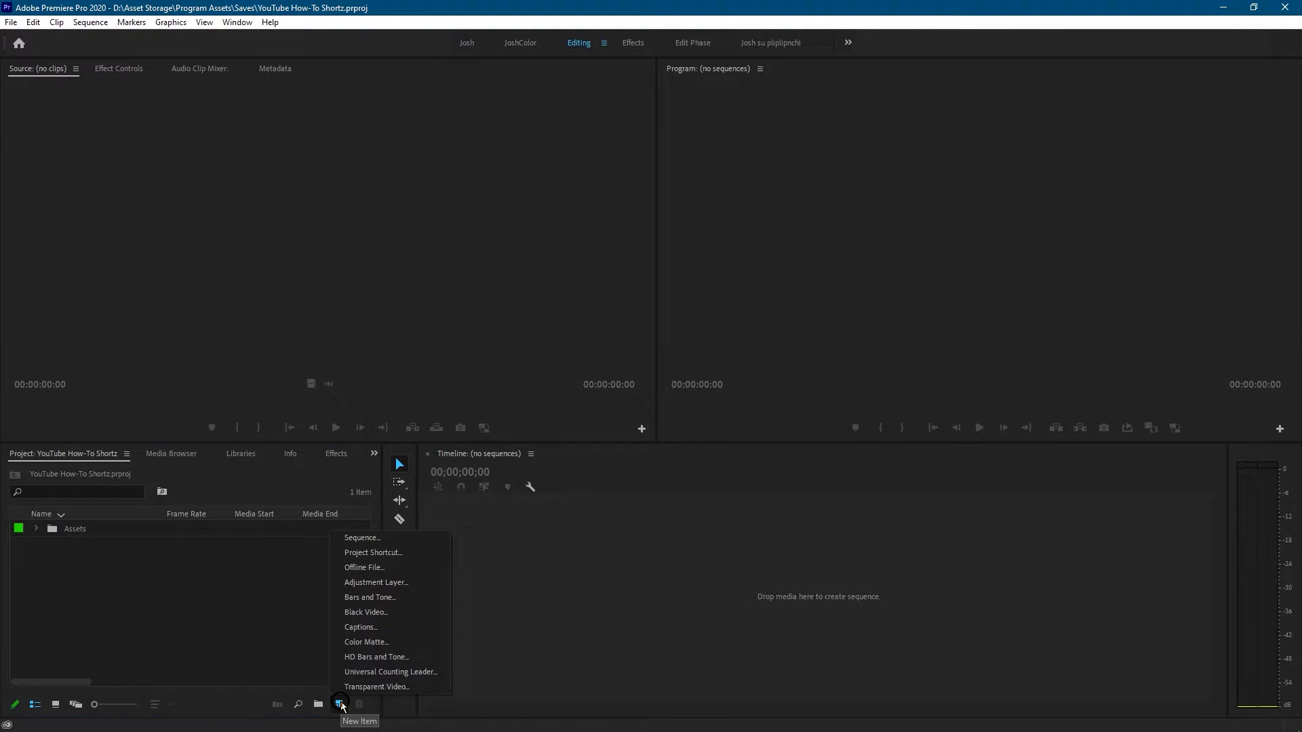
{"action": "mouse_move", "coordinate": [368, 537]}
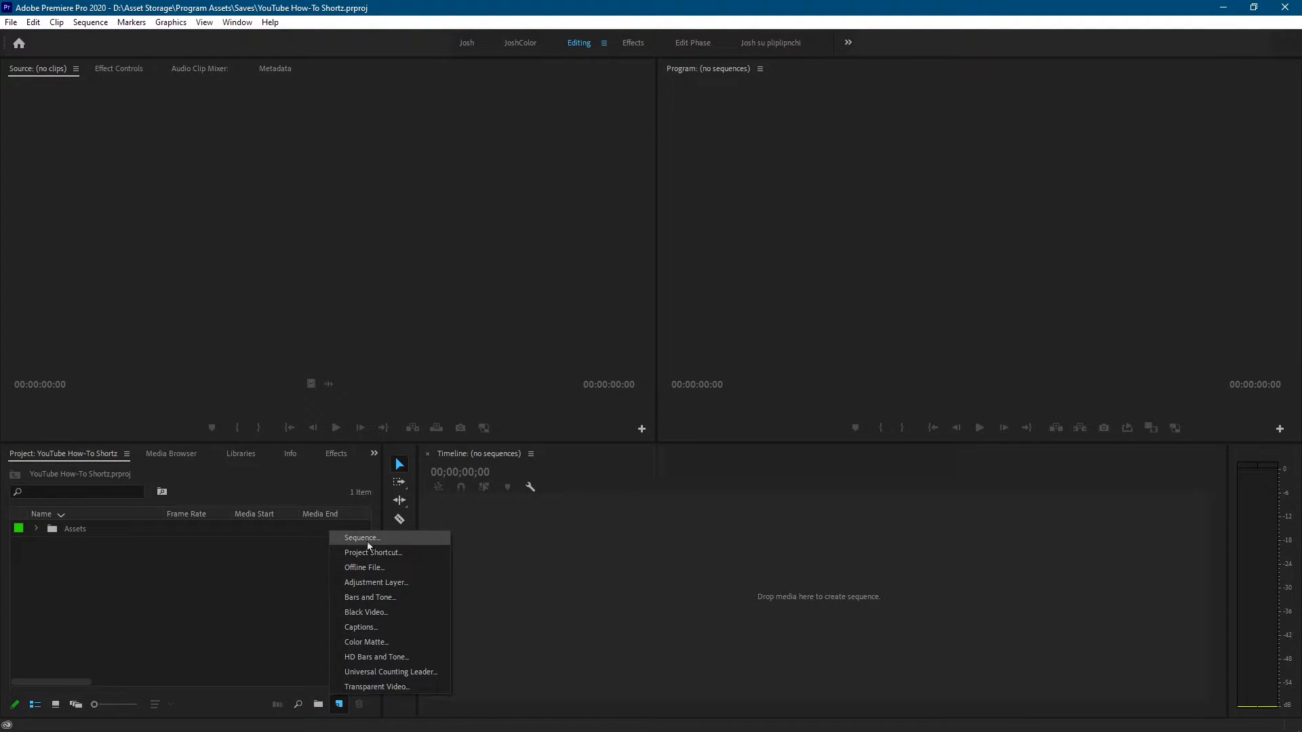
{"action": "left_click", "coordinate": [362, 537]}
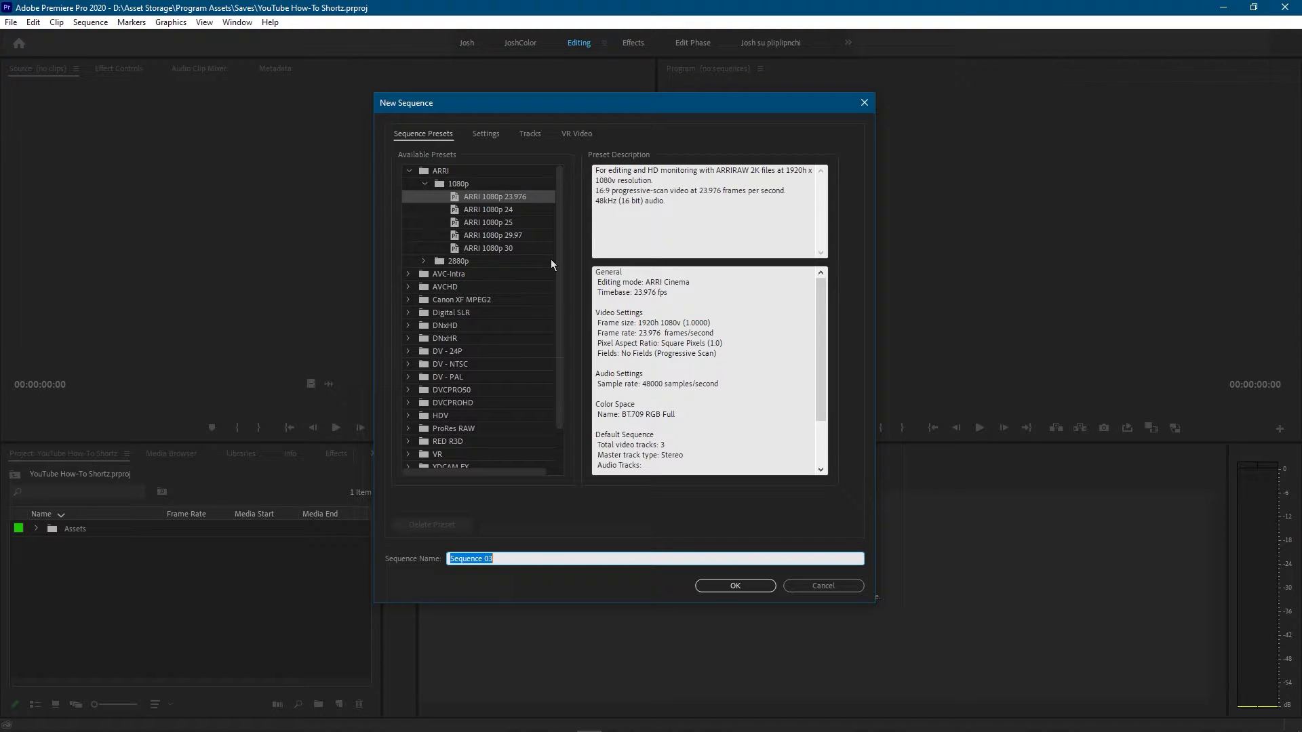
Collapse the ARRI preset group and name the sequence 'Best sequence in the world'.
{"action": "left_click", "coordinate": [440, 142]}
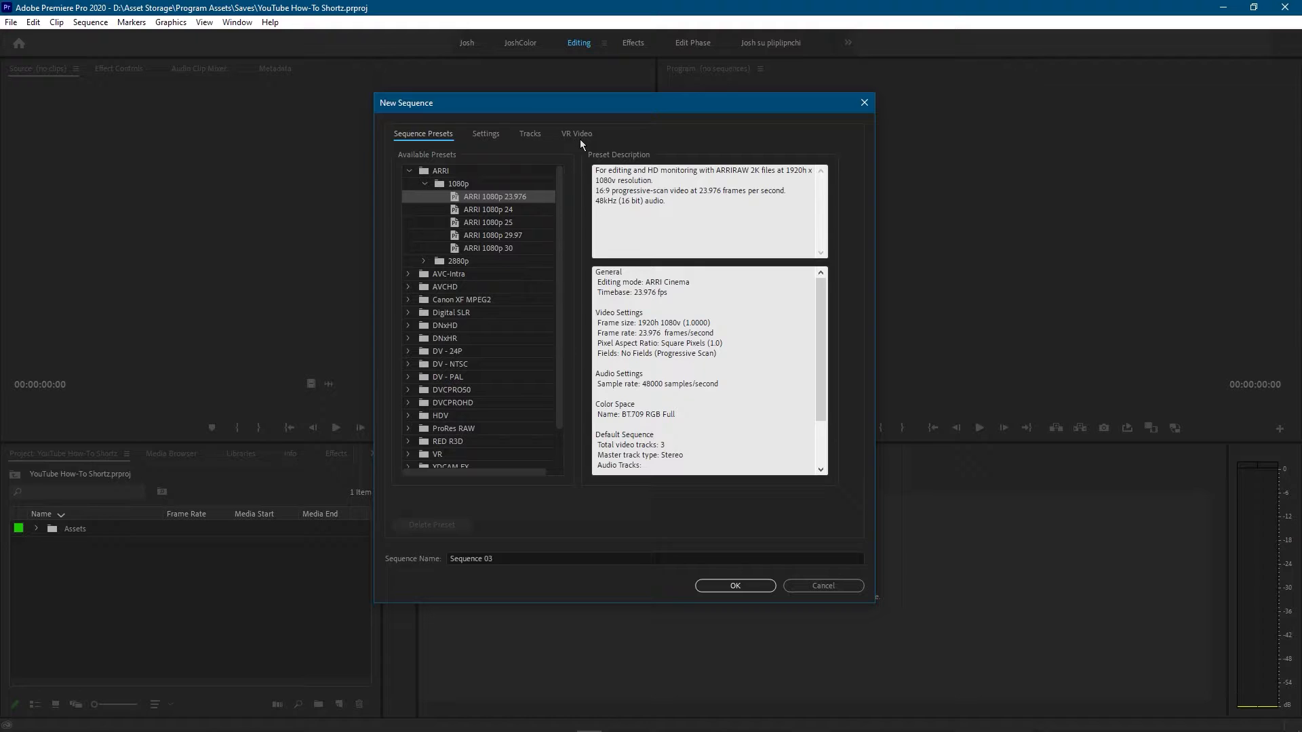
{"action": "mouse_move", "coordinate": [458, 152]}
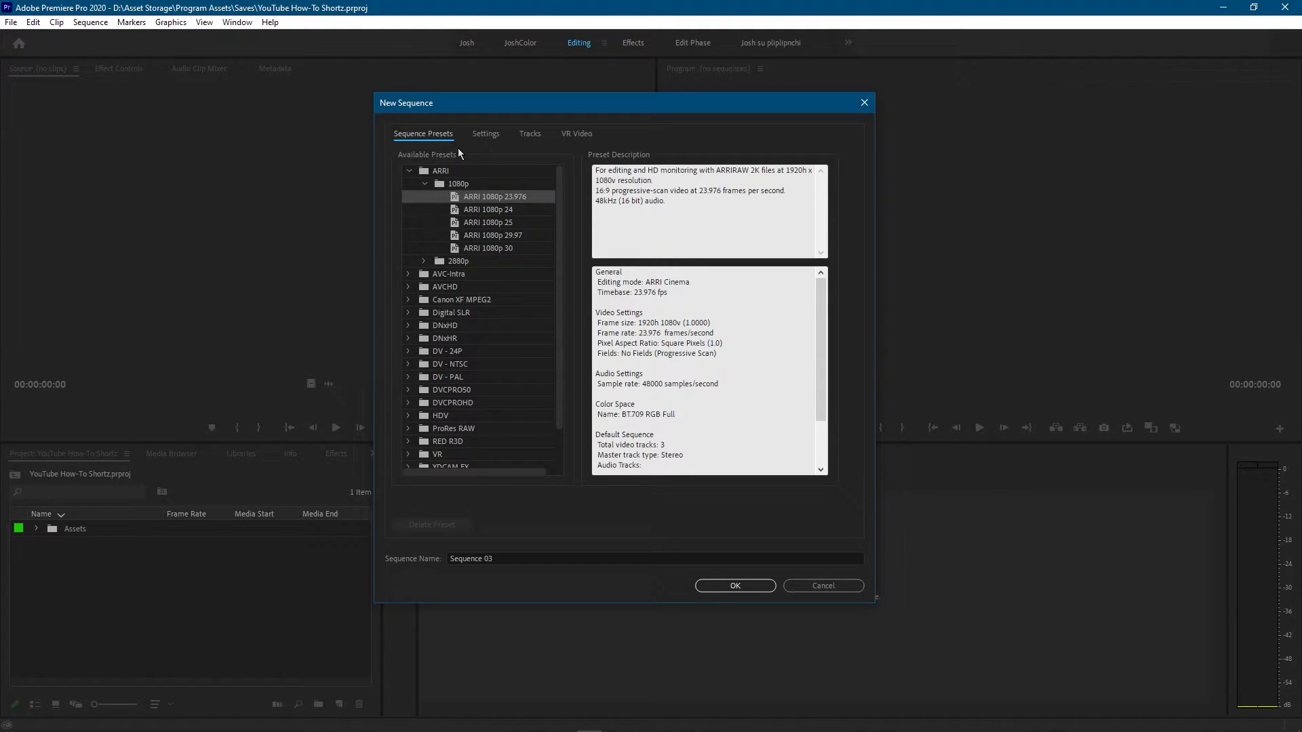
{"action": "mouse_move", "coordinate": [475, 187]}
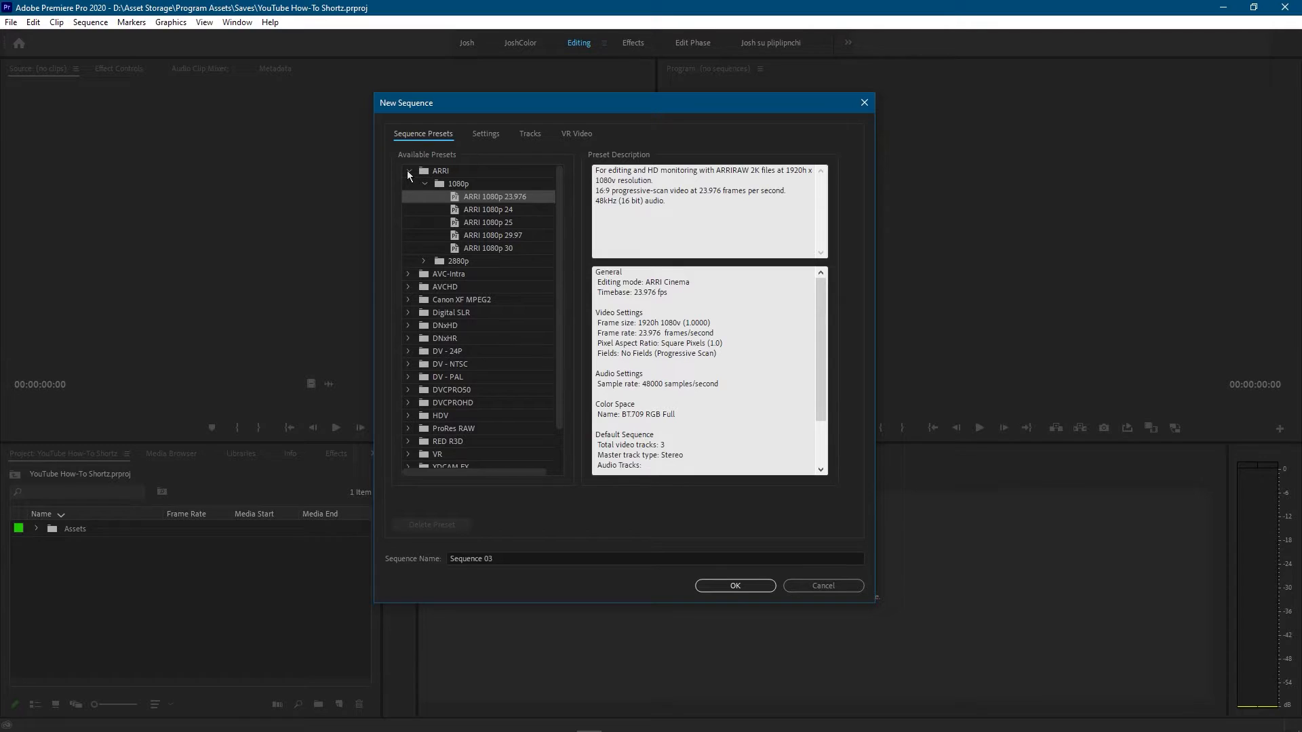
{"action": "left_click", "coordinate": [409, 174]}
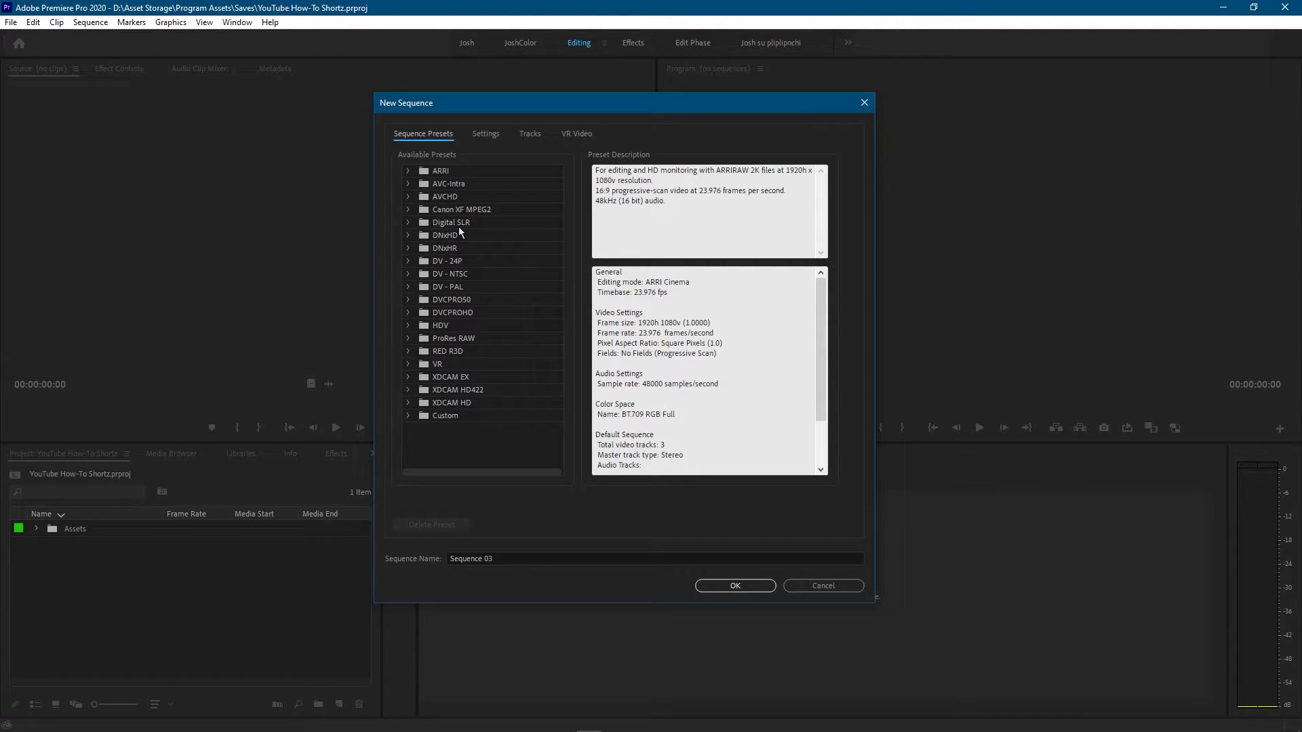
{"action": "mouse_move", "coordinate": [496, 231]}
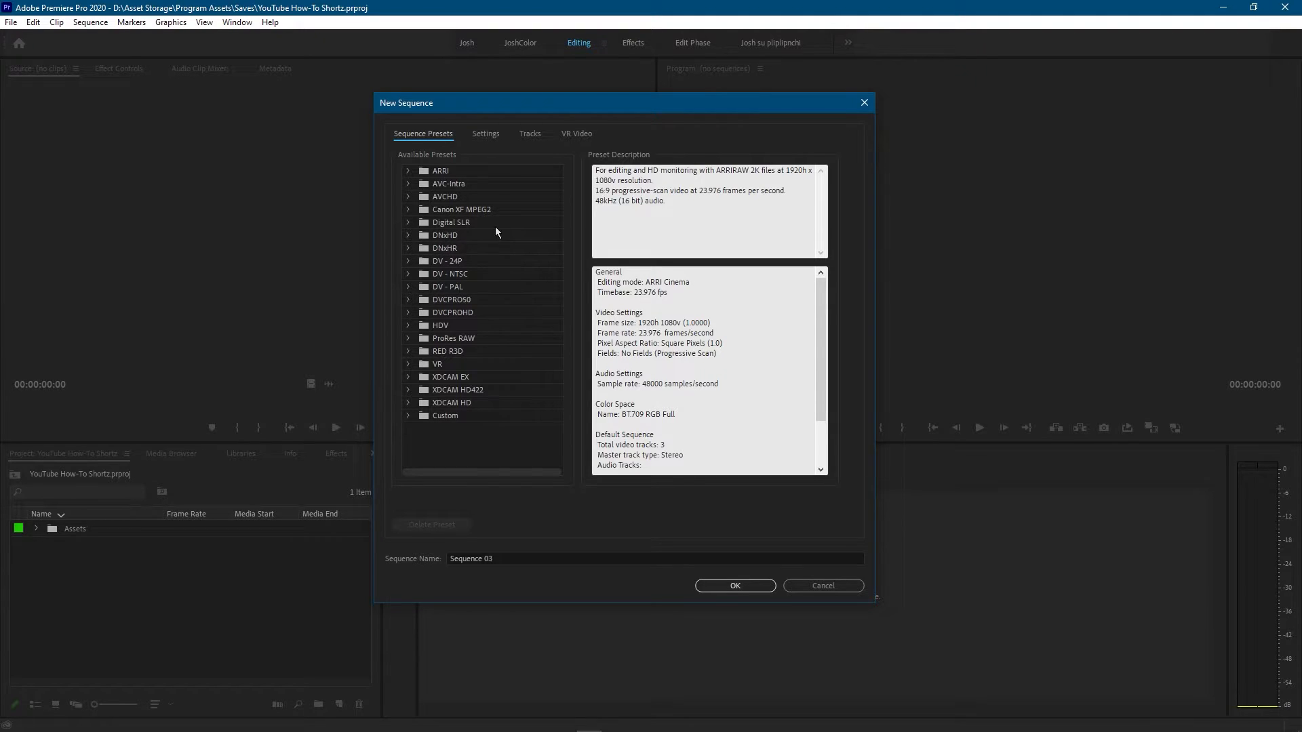
{"action": "mouse_move", "coordinate": [539, 535]}
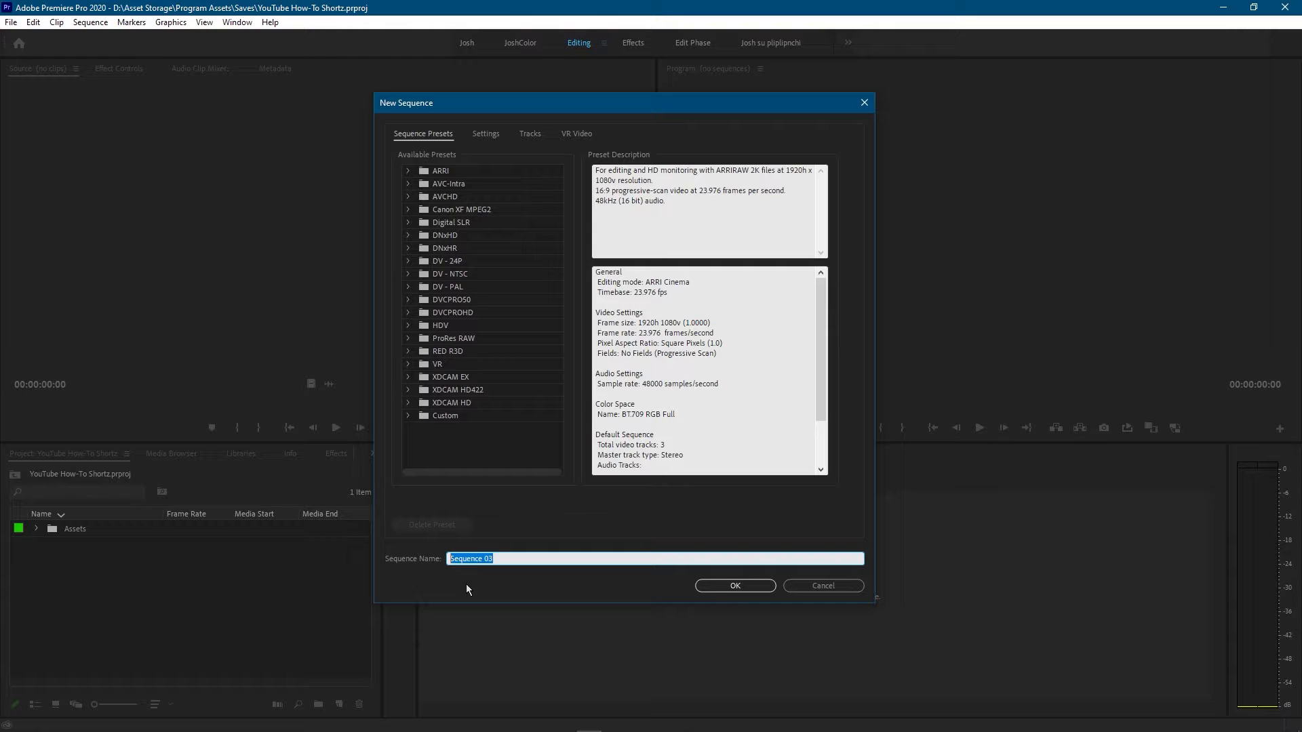
{"action": "type", "text": "Best sequence"}
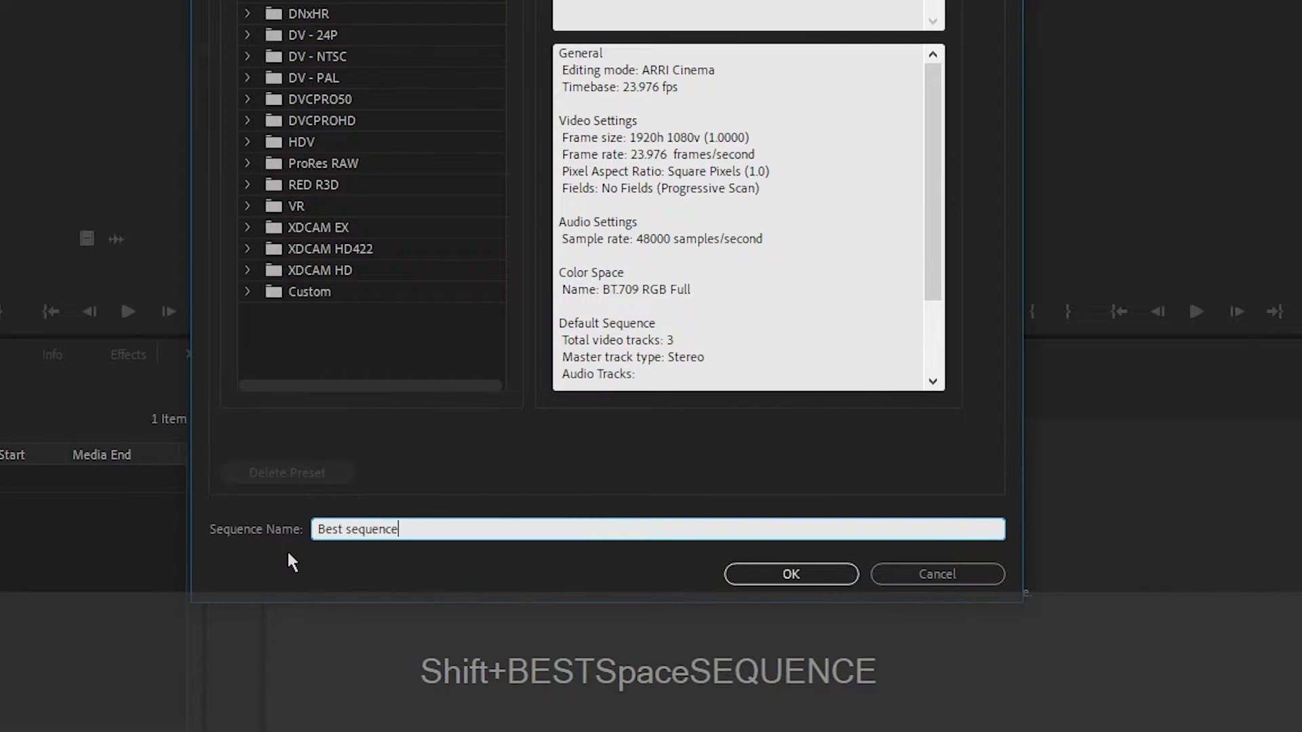
{"action": "type", "text": "in the world"}
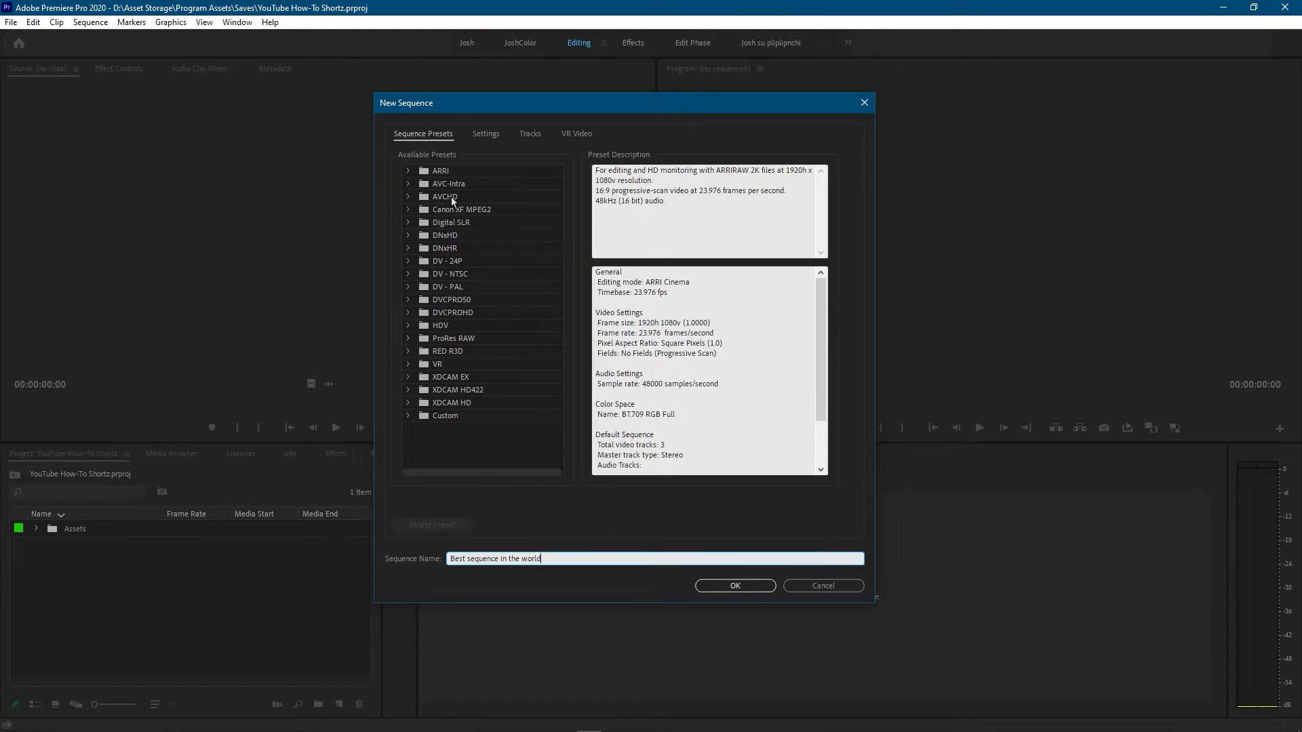
Switch between the Settings view and the preset list, expanding ARRI, ending on Settings.
{"action": "left_click", "coordinate": [485, 133]}
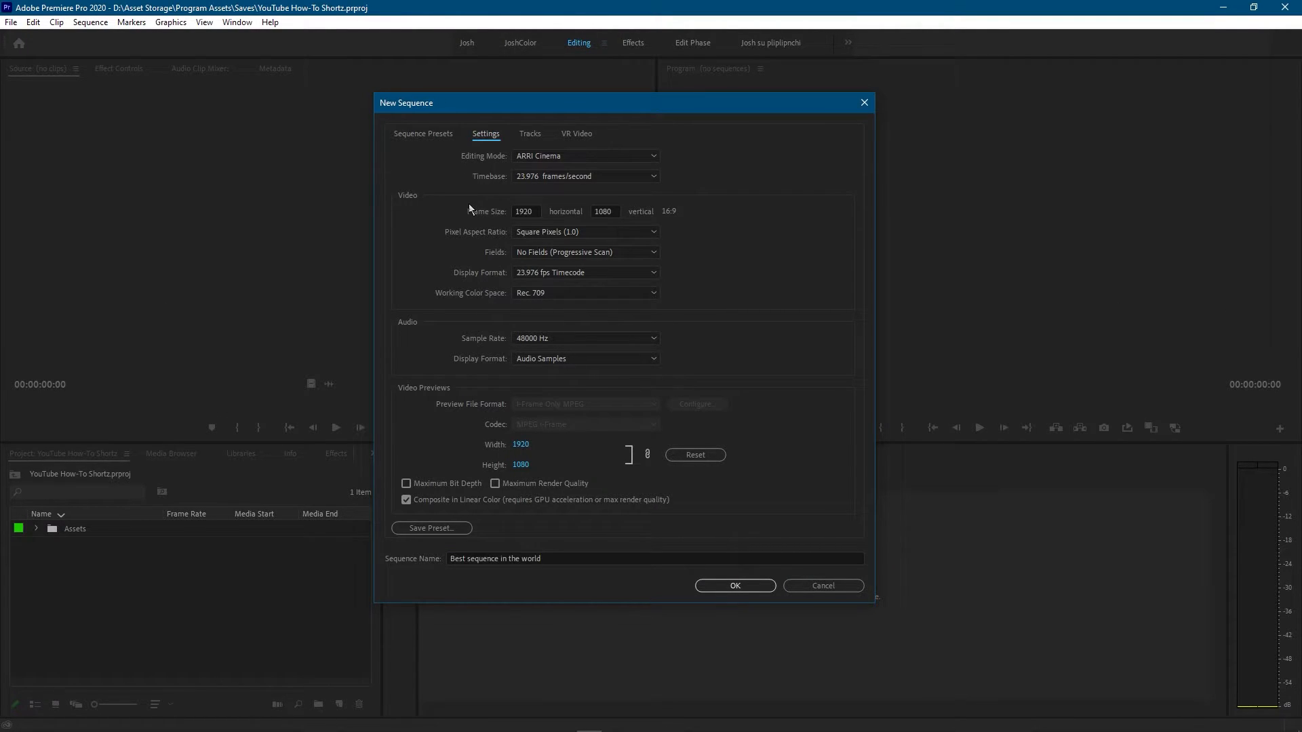
{"action": "left_click", "coordinate": [423, 133]}
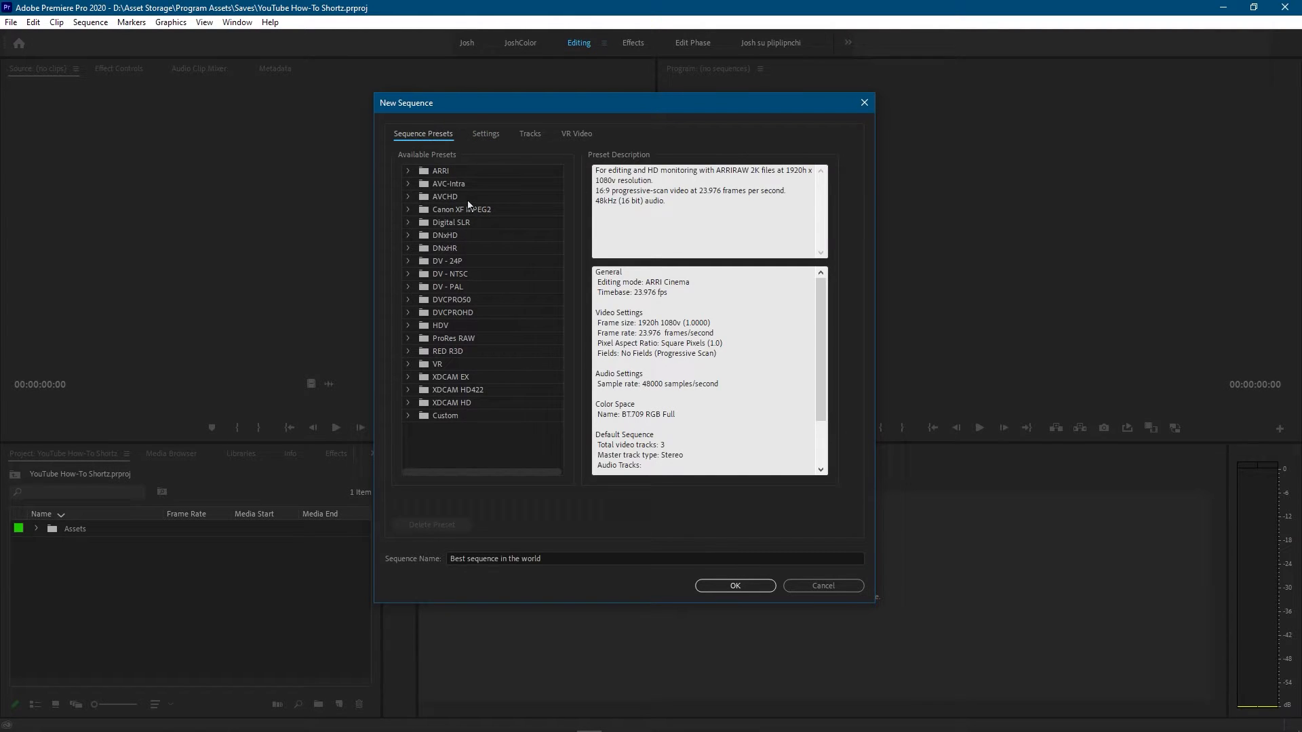
{"action": "left_click", "coordinate": [407, 171]}
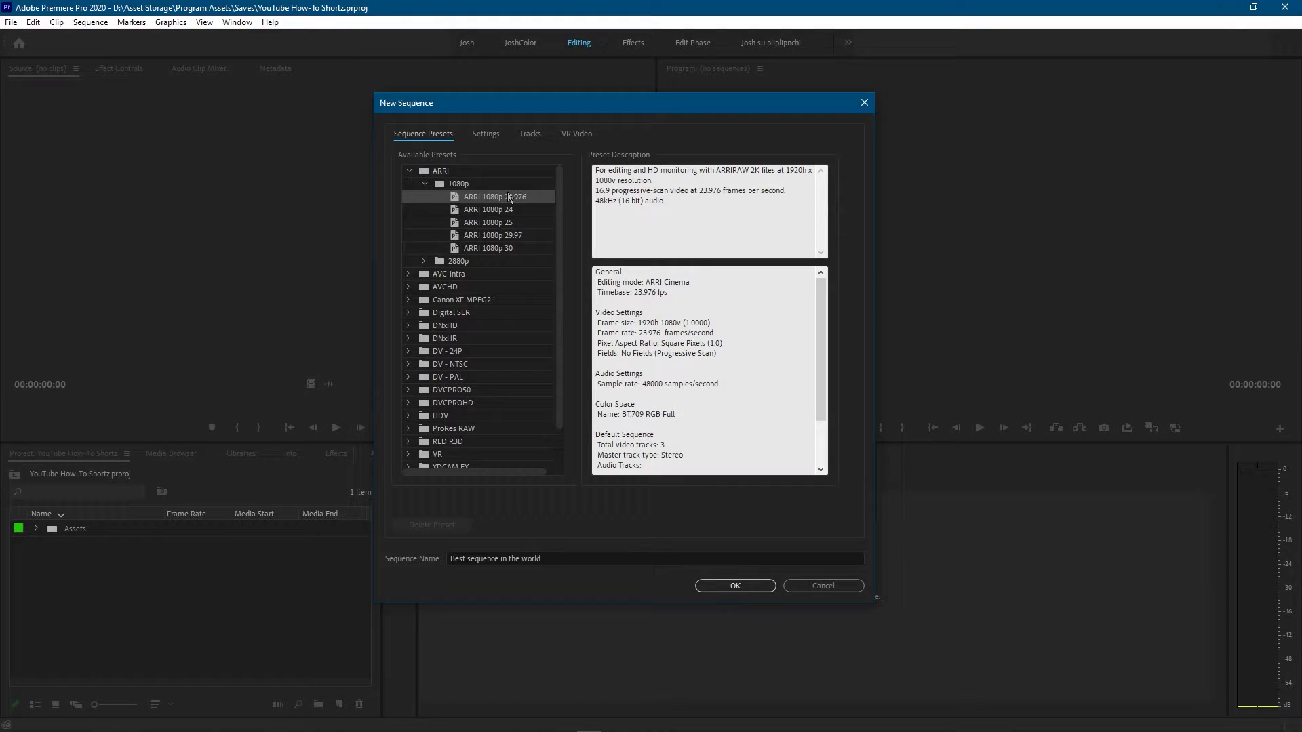
{"action": "left_click", "coordinate": [486, 133]}
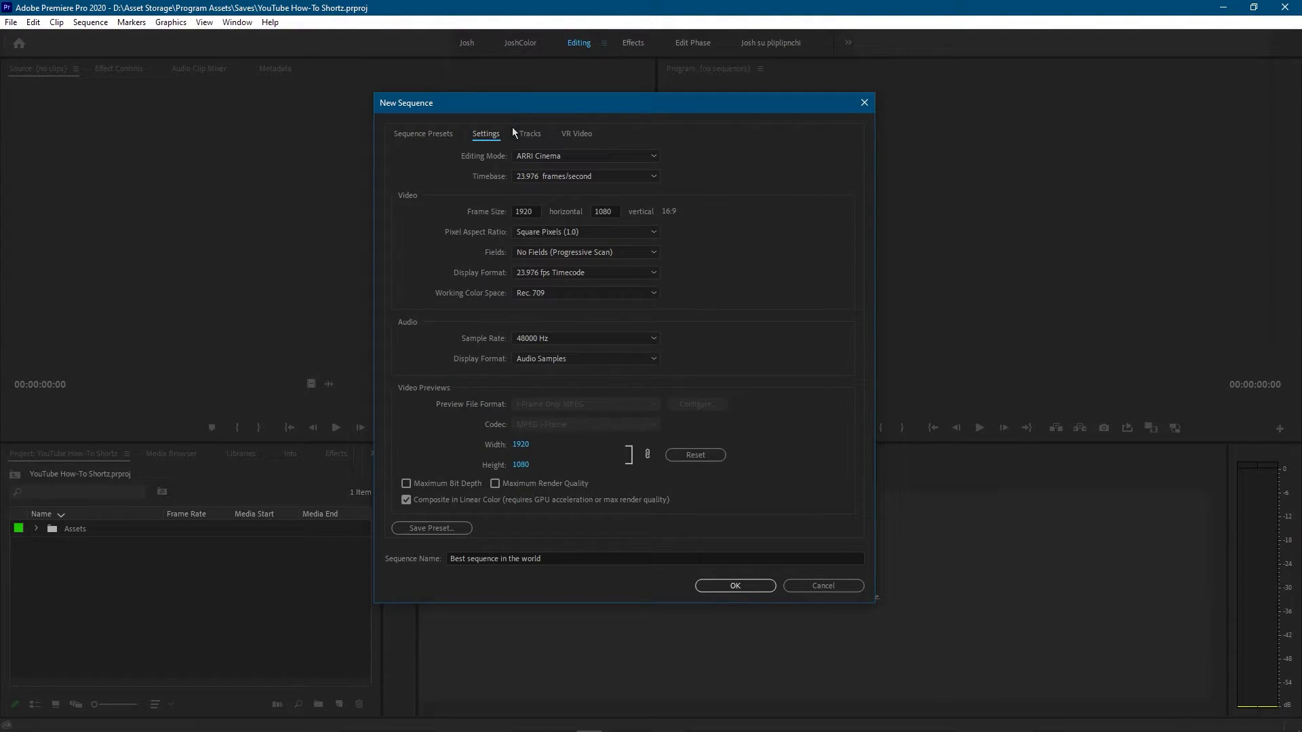
{"action": "mouse_move", "coordinate": [553, 263]}
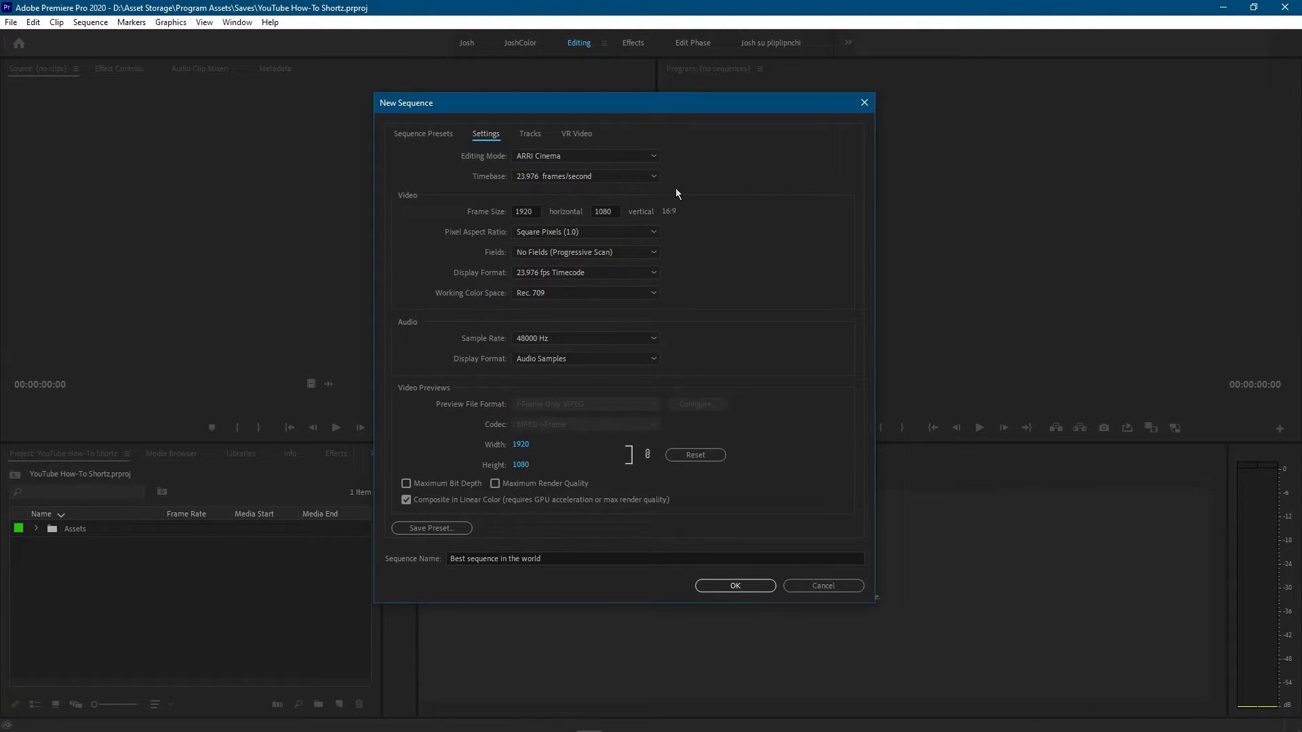
{"action": "mouse_move", "coordinate": [698, 182]}
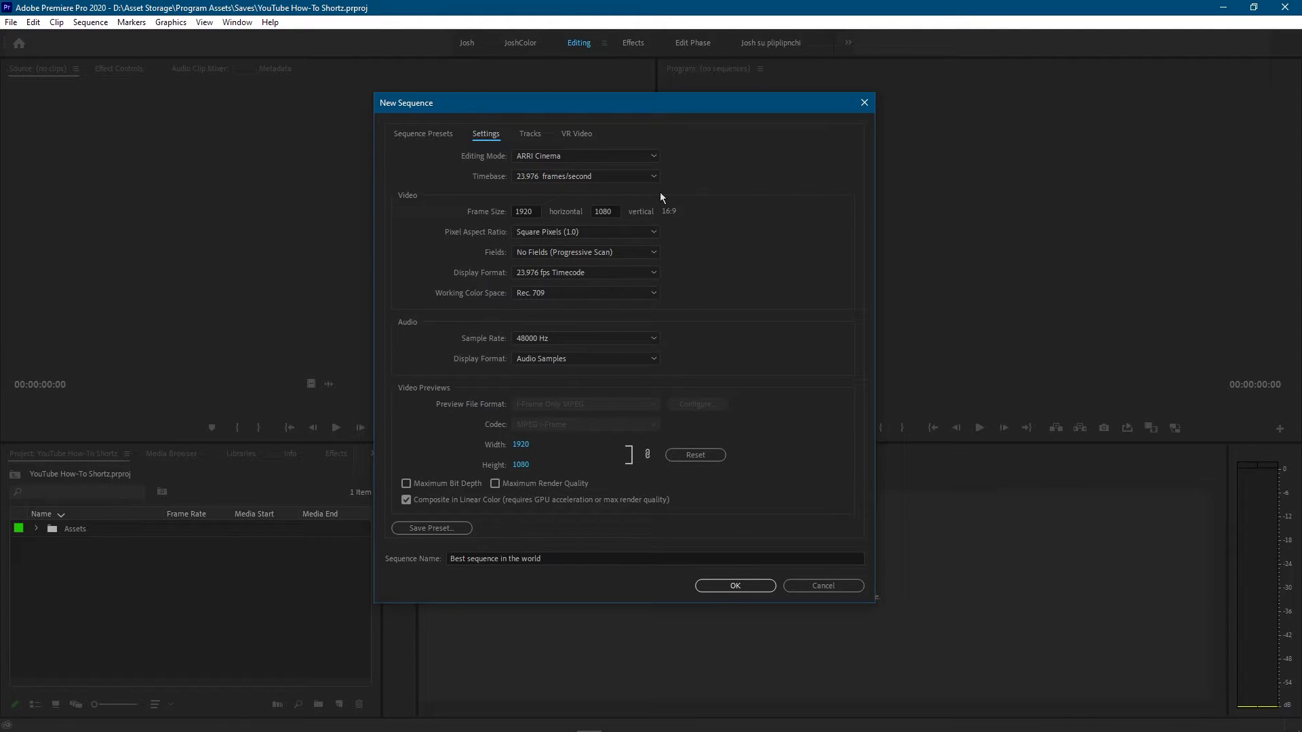
Set the editing mode to Custom with a 30.00 frames/second timebase.
{"action": "left_click", "coordinate": [585, 154]}
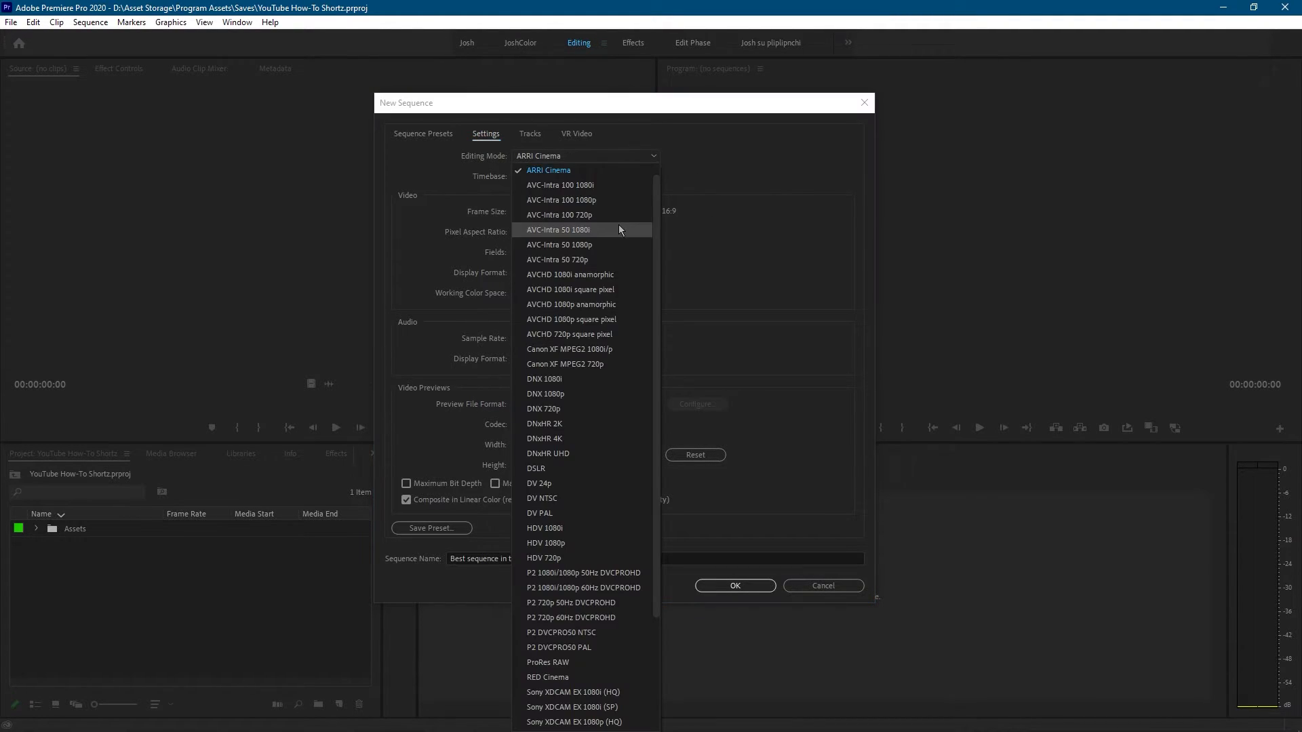
{"action": "left_click", "coordinate": [585, 156]}
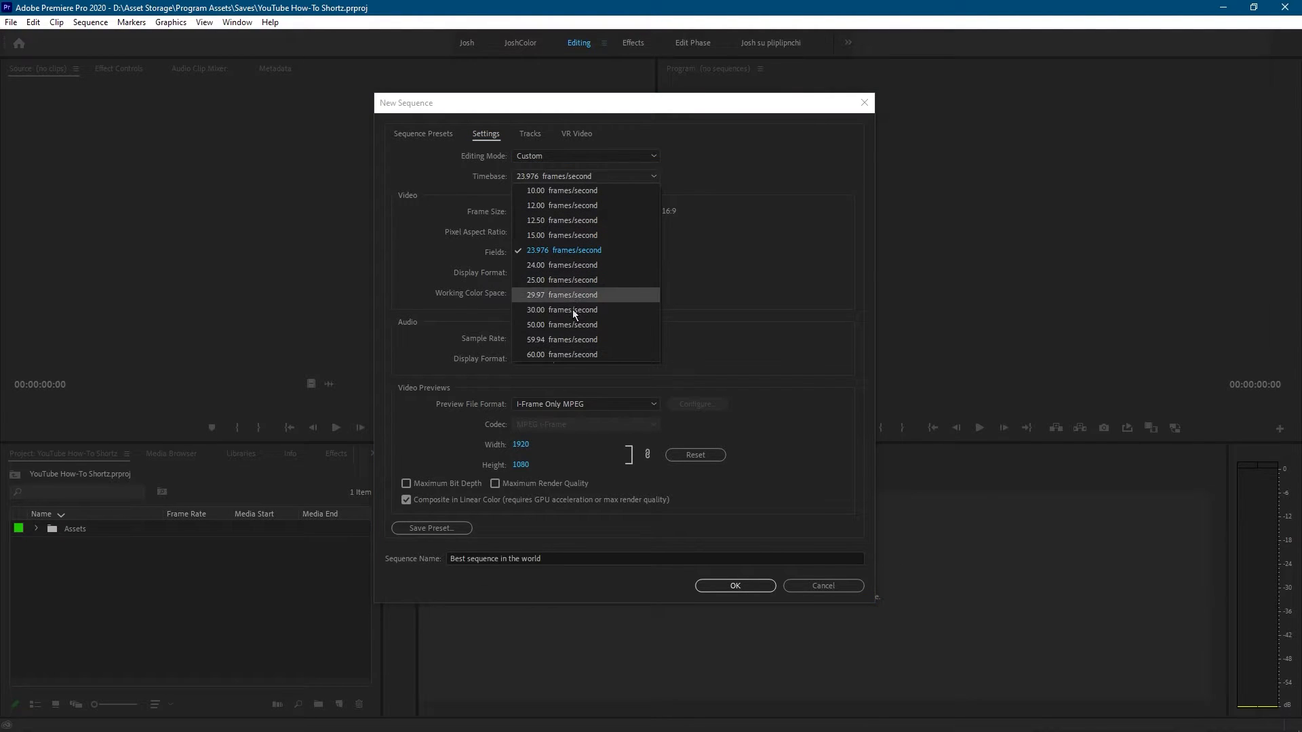
{"action": "left_click", "coordinate": [562, 309]}
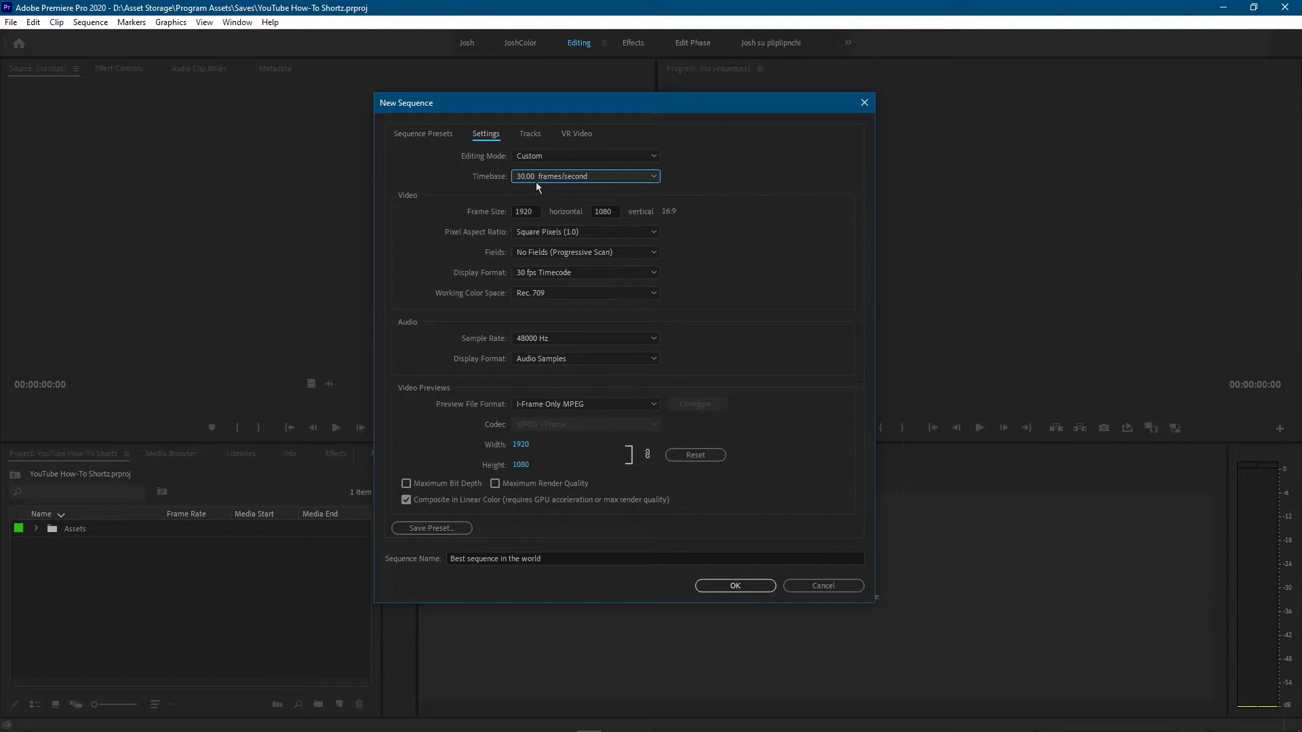
{"action": "mouse_move", "coordinate": [412, 200]}
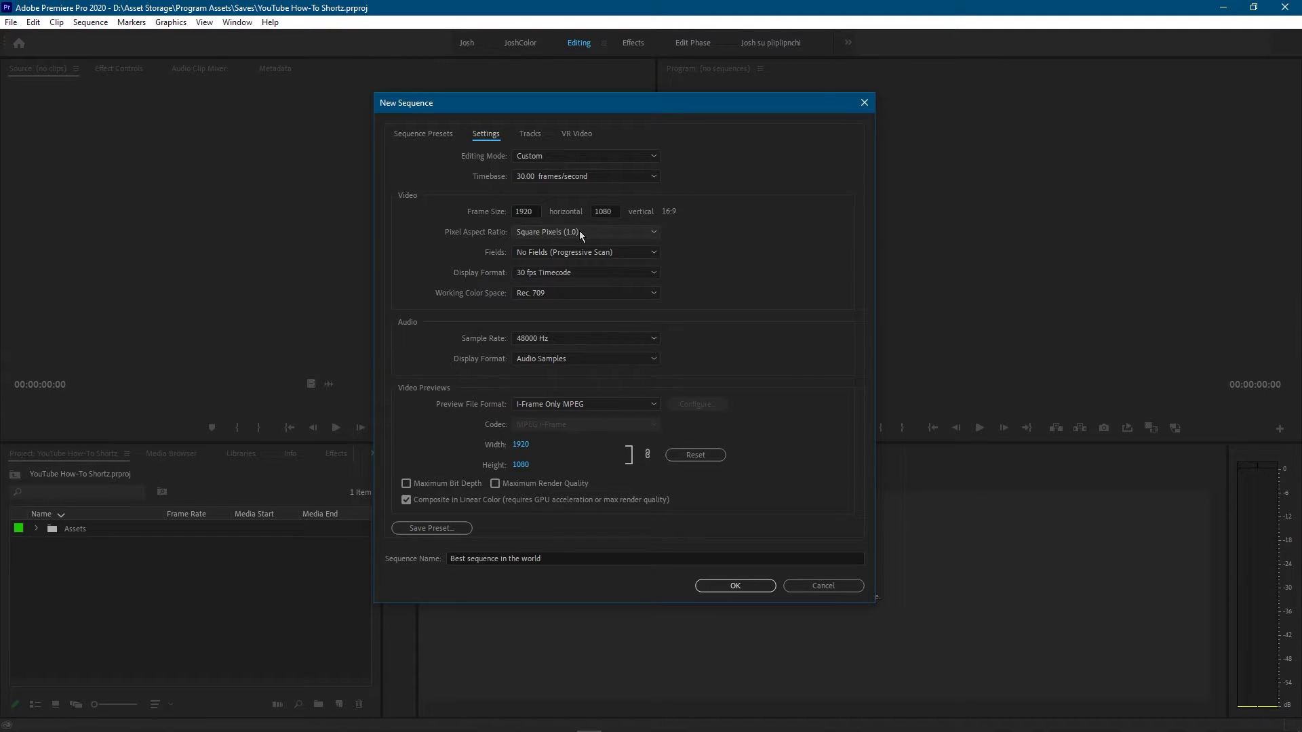
{"action": "mouse_move", "coordinate": [584, 236]}
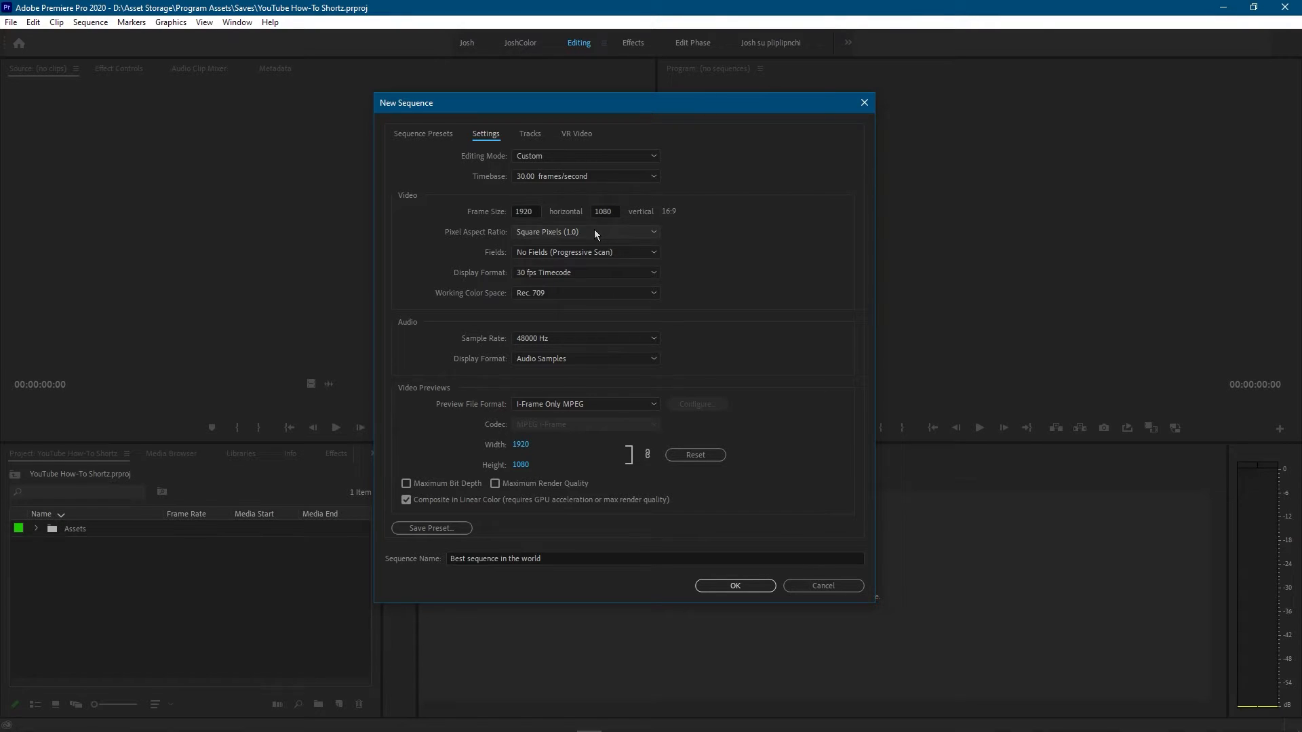
{"action": "mouse_move", "coordinate": [577, 262]}
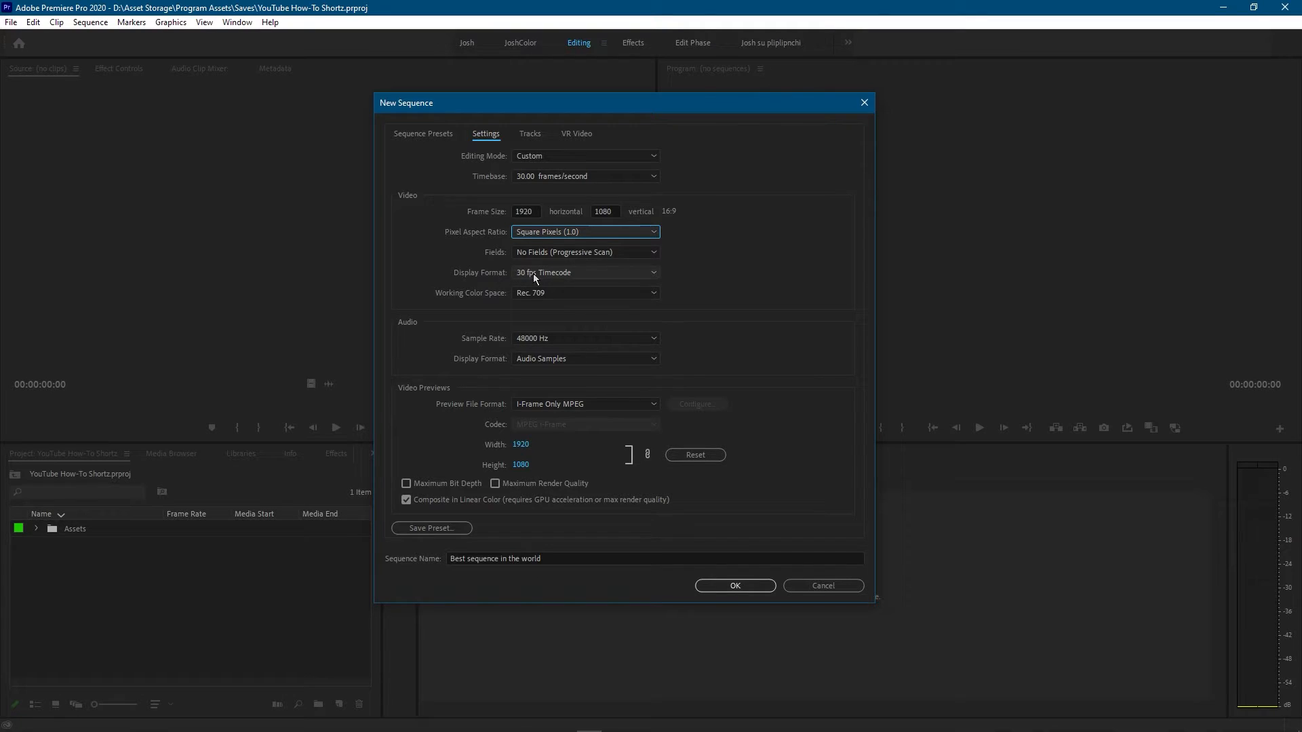
{"action": "mouse_move", "coordinate": [557, 278]}
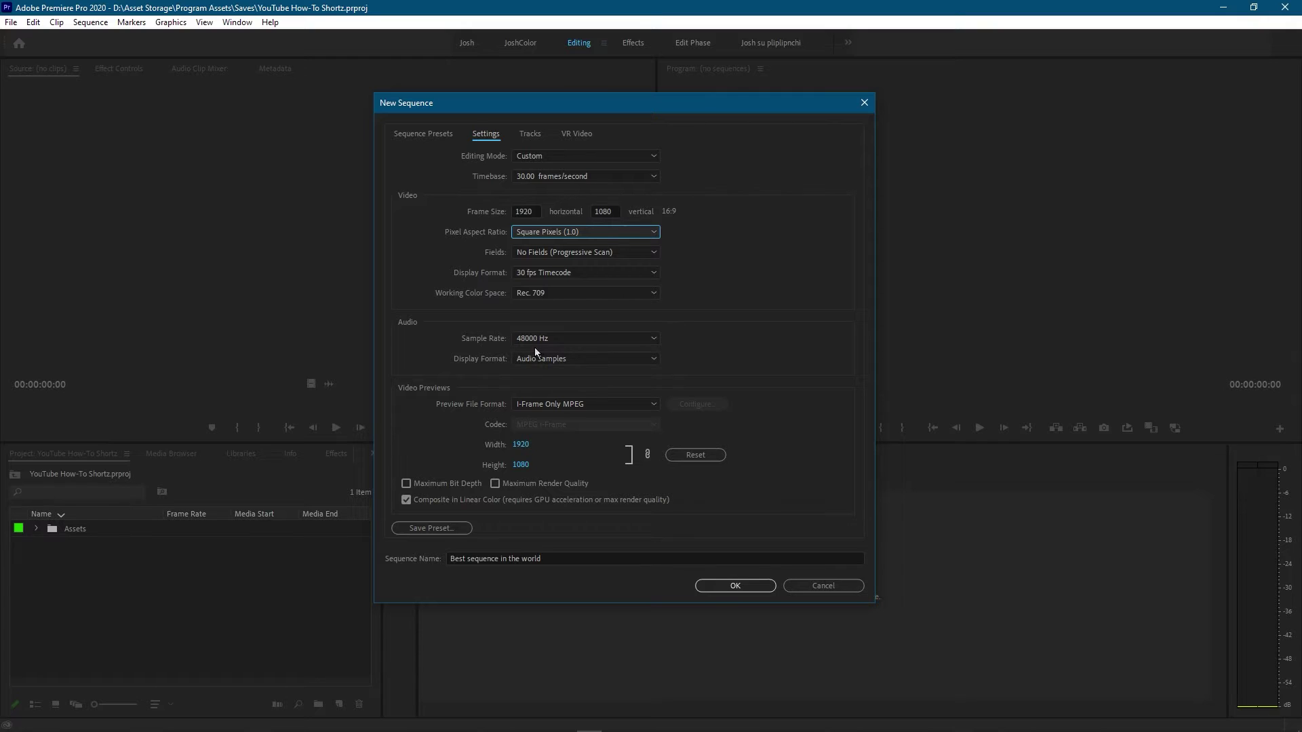
{"action": "mouse_move", "coordinate": [589, 347]}
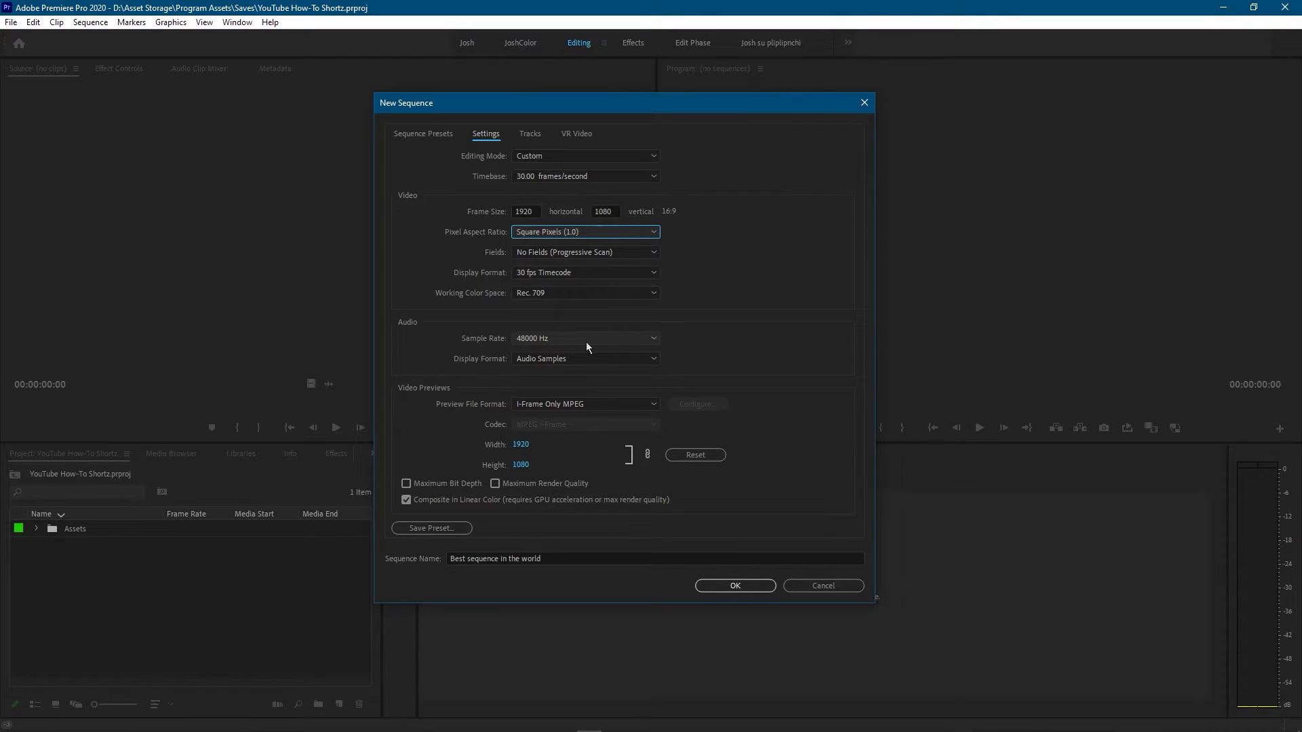
{"action": "mouse_move", "coordinate": [575, 361]}
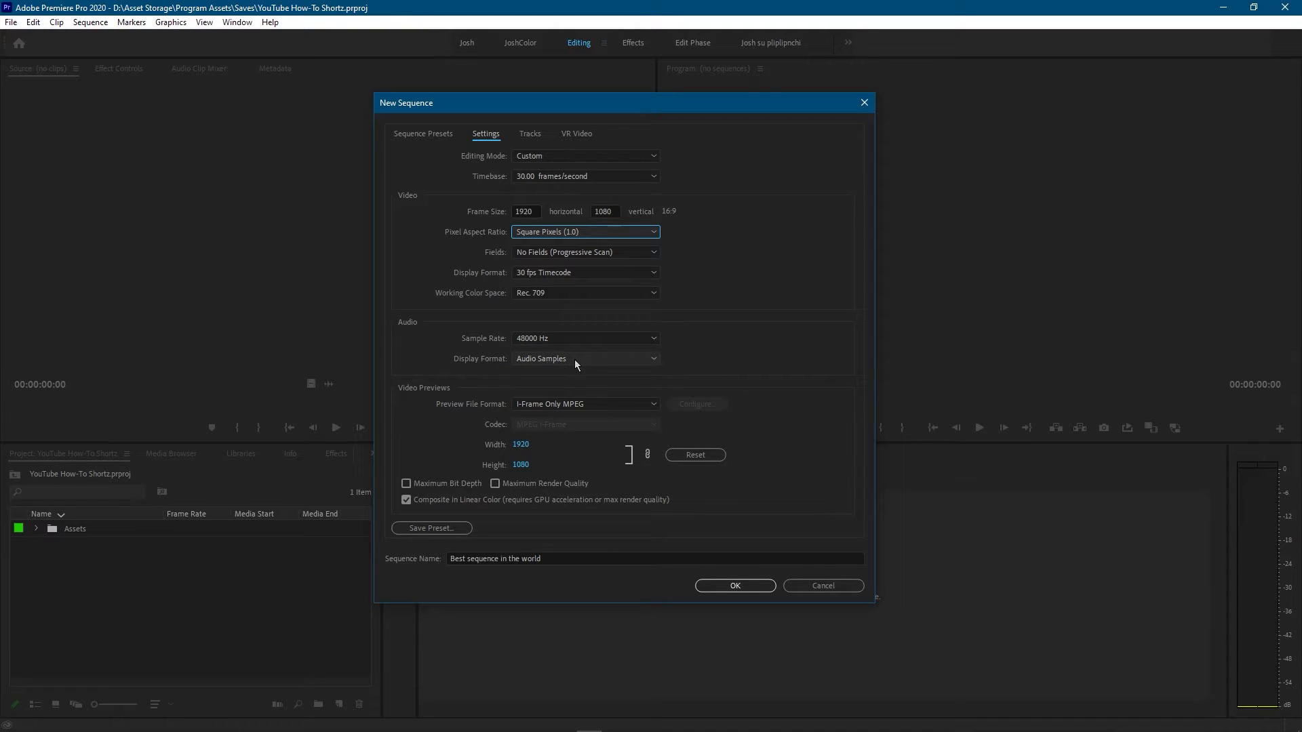
{"action": "mouse_move", "coordinate": [505, 369]}
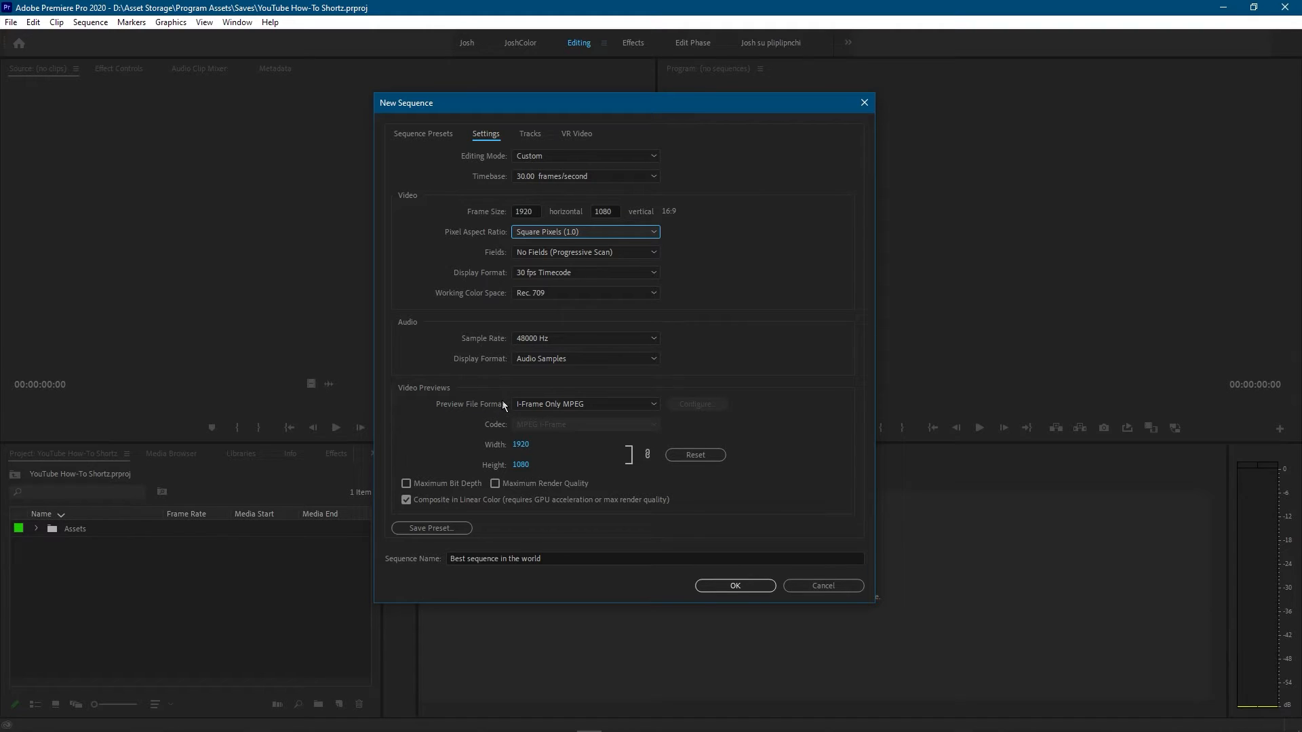
{"action": "mouse_move", "coordinate": [923, 388]}
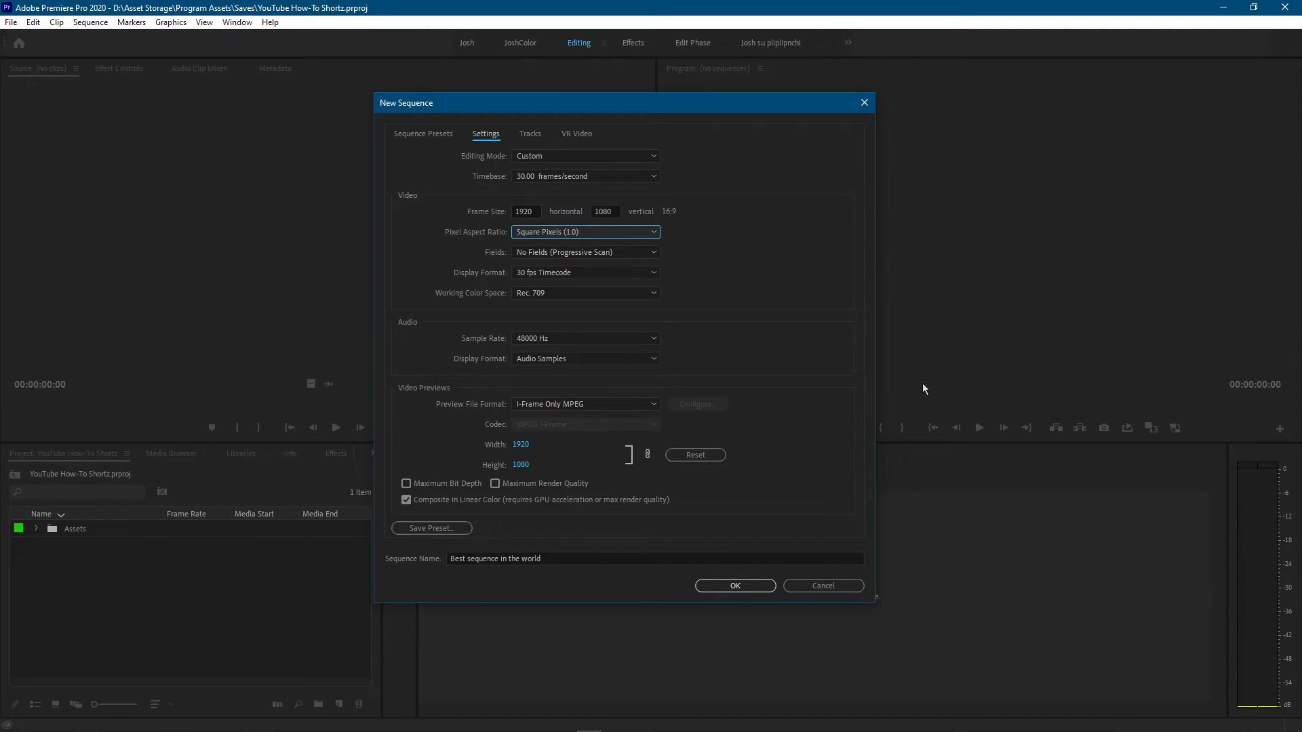
{"action": "mouse_move", "coordinate": [501, 420]}
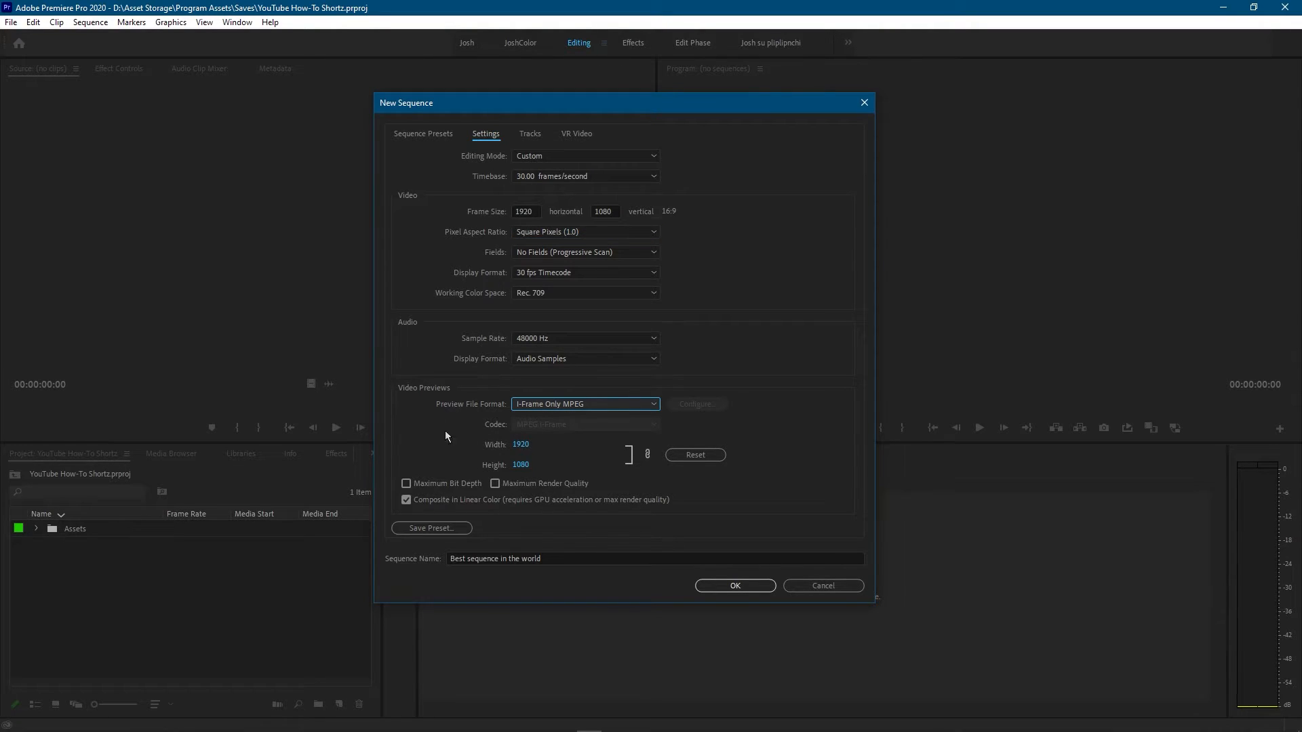
{"action": "mouse_move", "coordinate": [536, 475]}
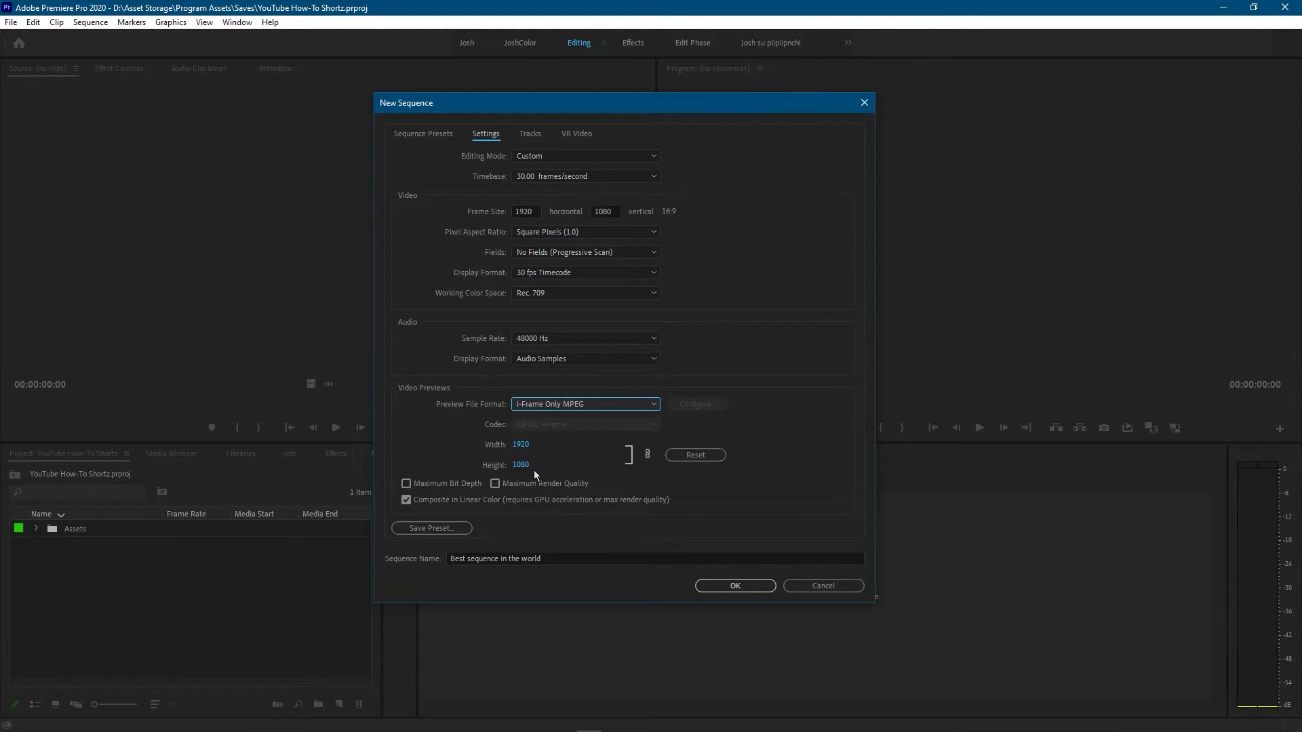
{"action": "mouse_move", "coordinate": [579, 220]}
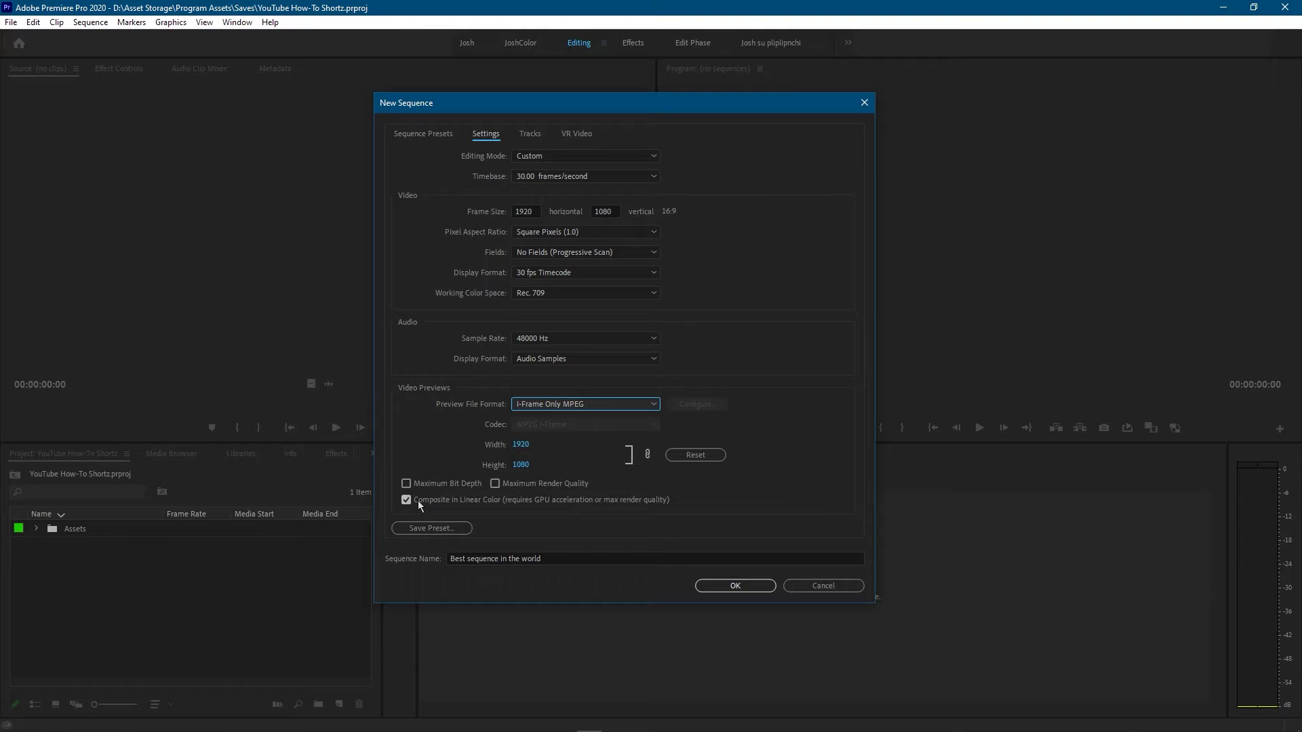
{"action": "mouse_move", "coordinate": [518, 516]}
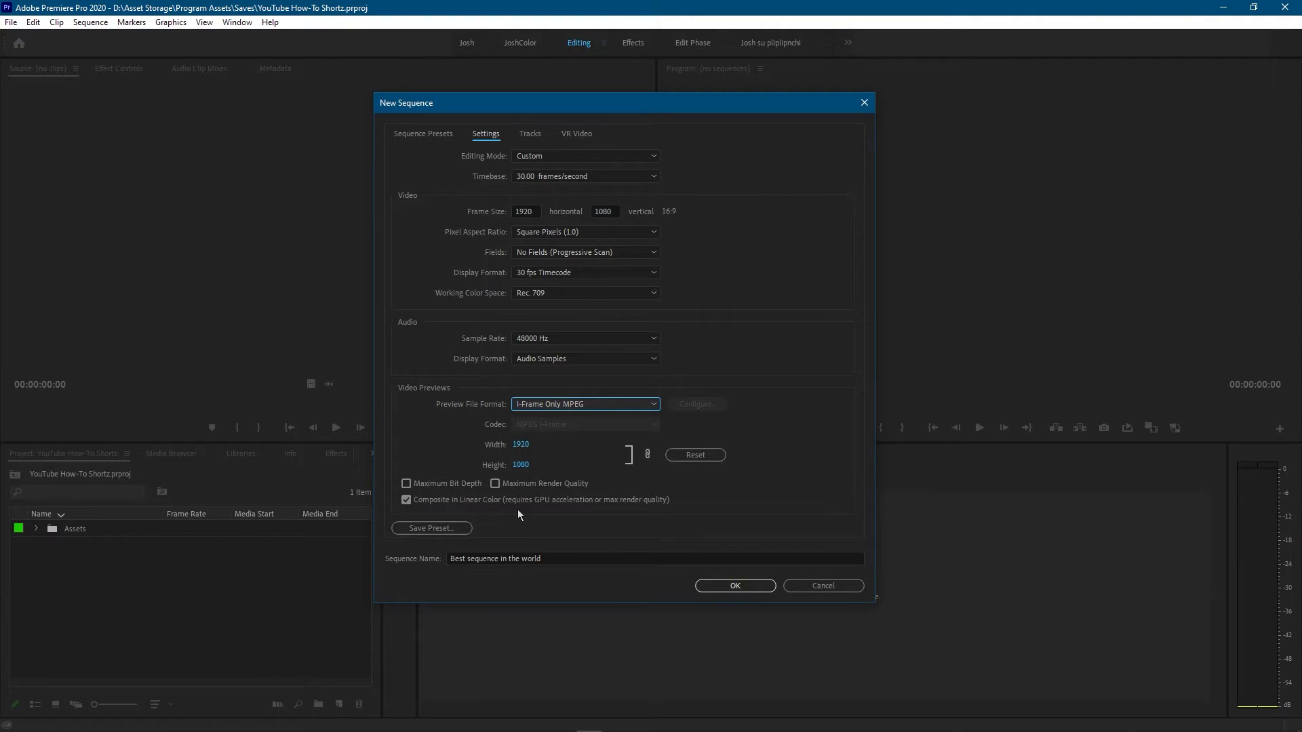
{"action": "mouse_move", "coordinate": [608, 512]}
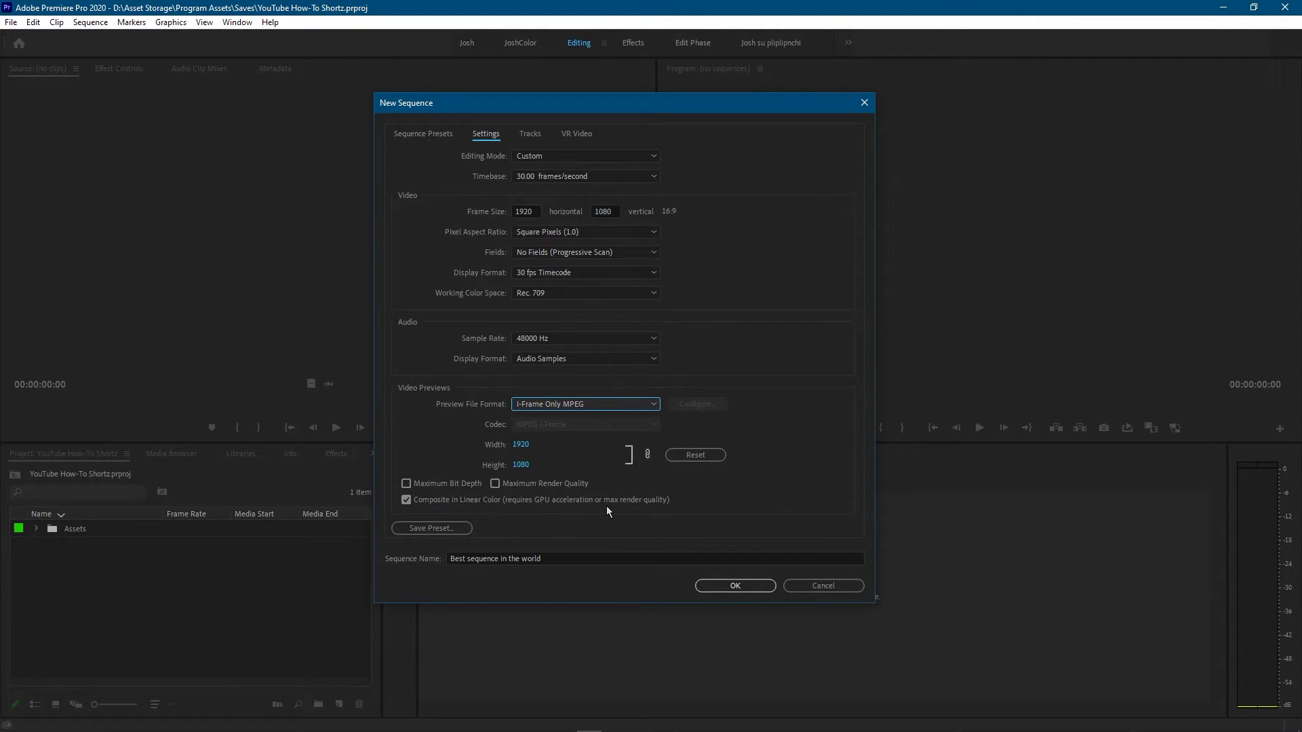
{"action": "mouse_move", "coordinate": [657, 512]}
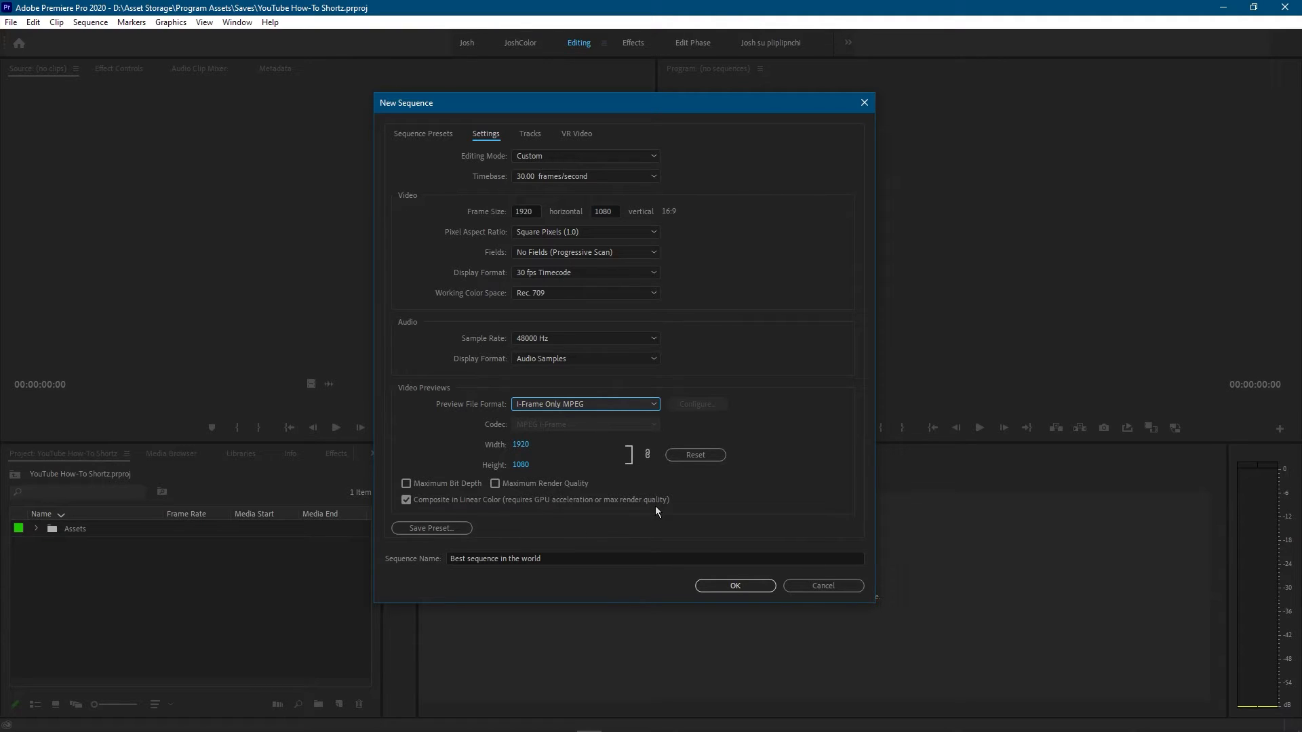
{"action": "mouse_move", "coordinate": [556, 527]}
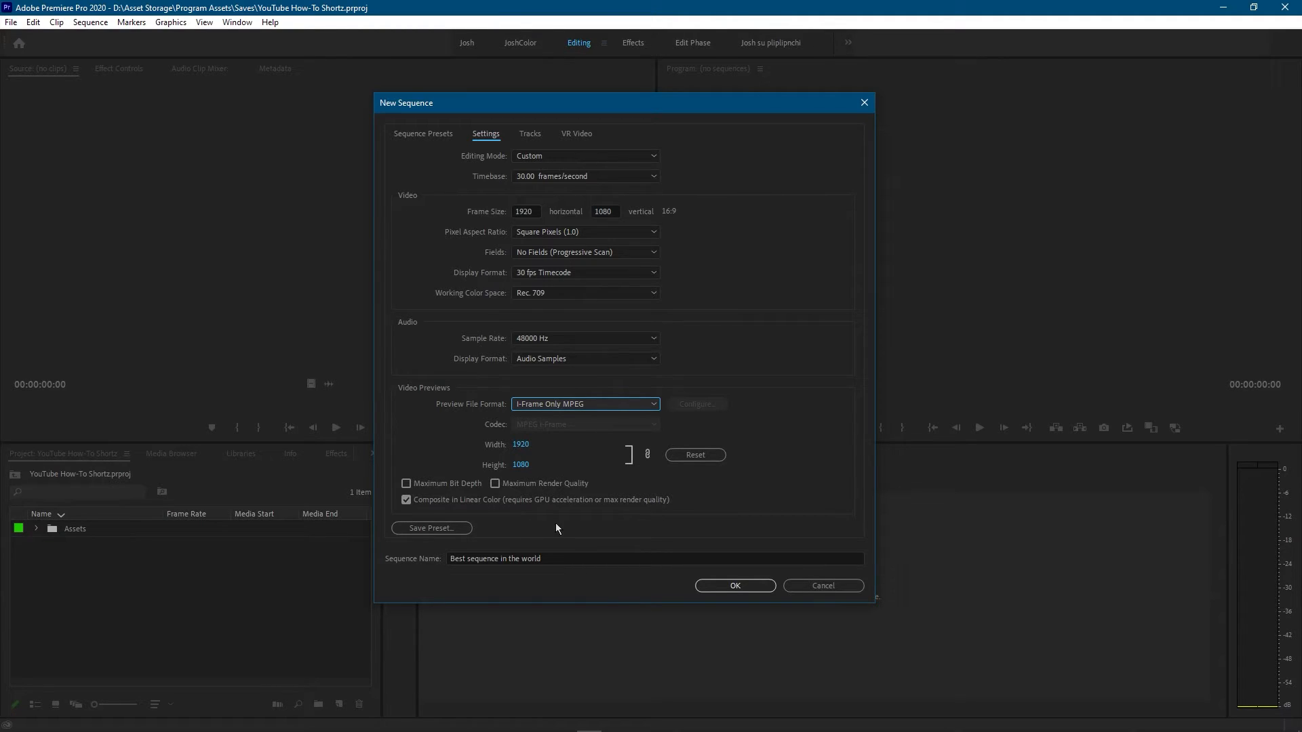
View the Tracks setup showing 3 video and 4 audio tracks.
{"action": "left_click", "coordinate": [529, 133]}
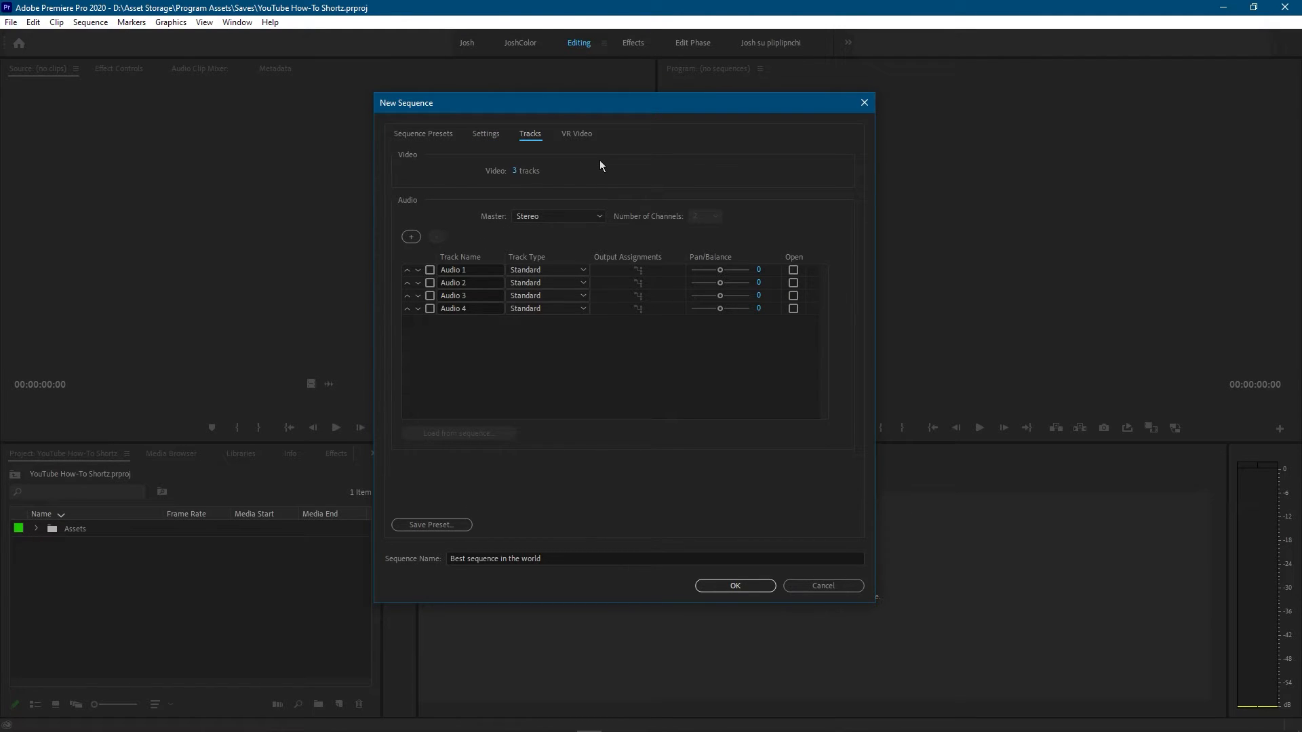
{"action": "mouse_move", "coordinate": [502, 162]}
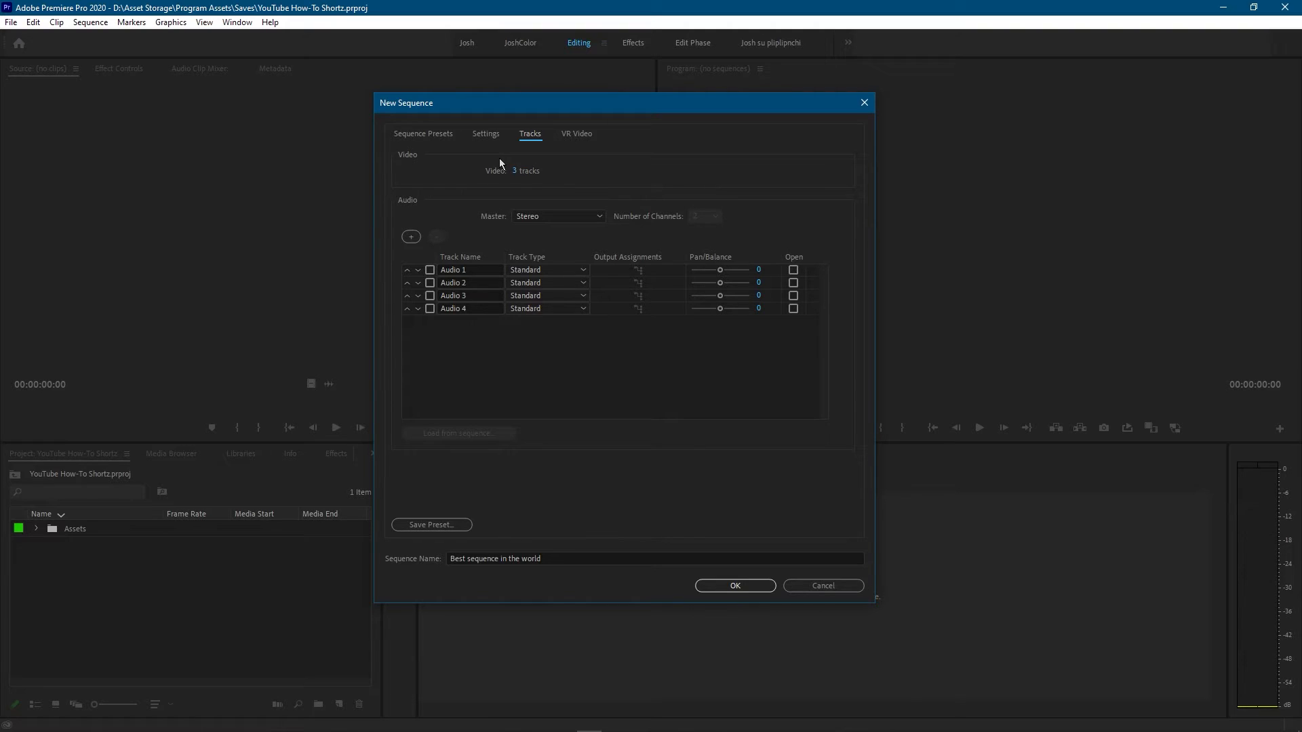
{"action": "mouse_move", "coordinate": [589, 184]}
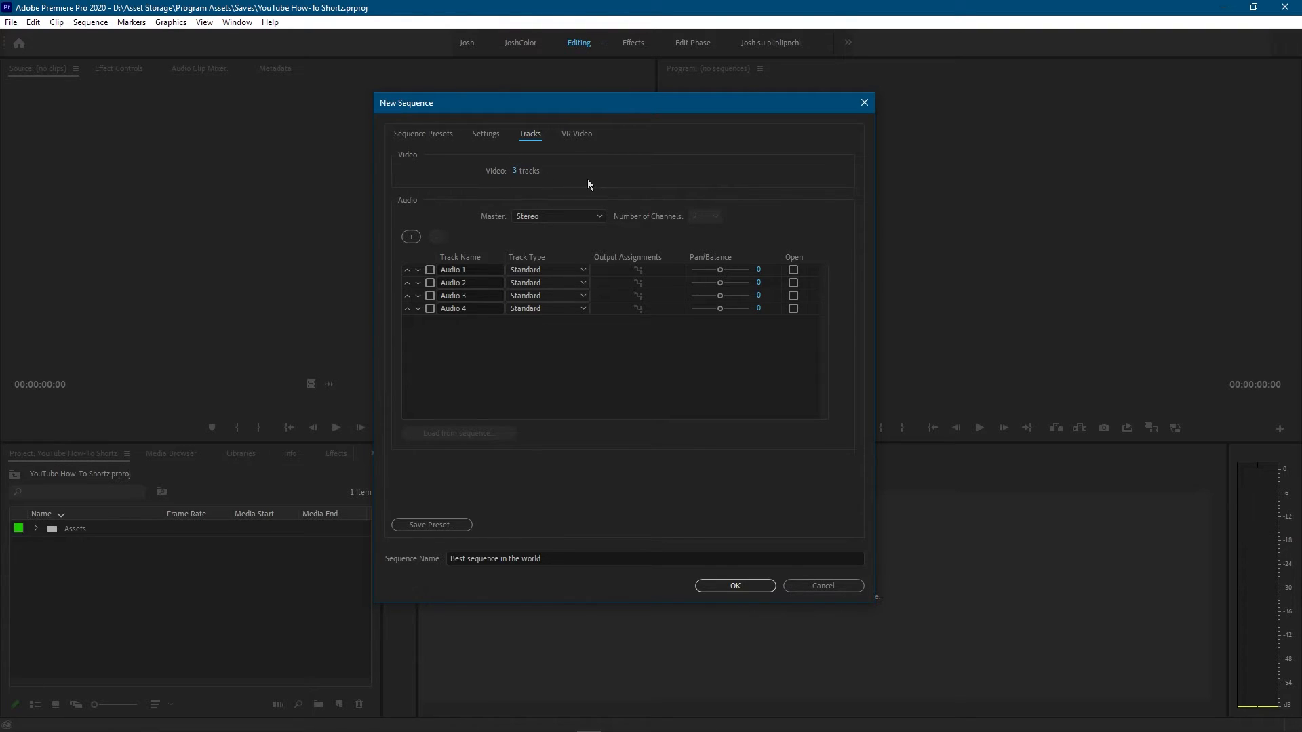
{"action": "mouse_move", "coordinate": [529, 361]}
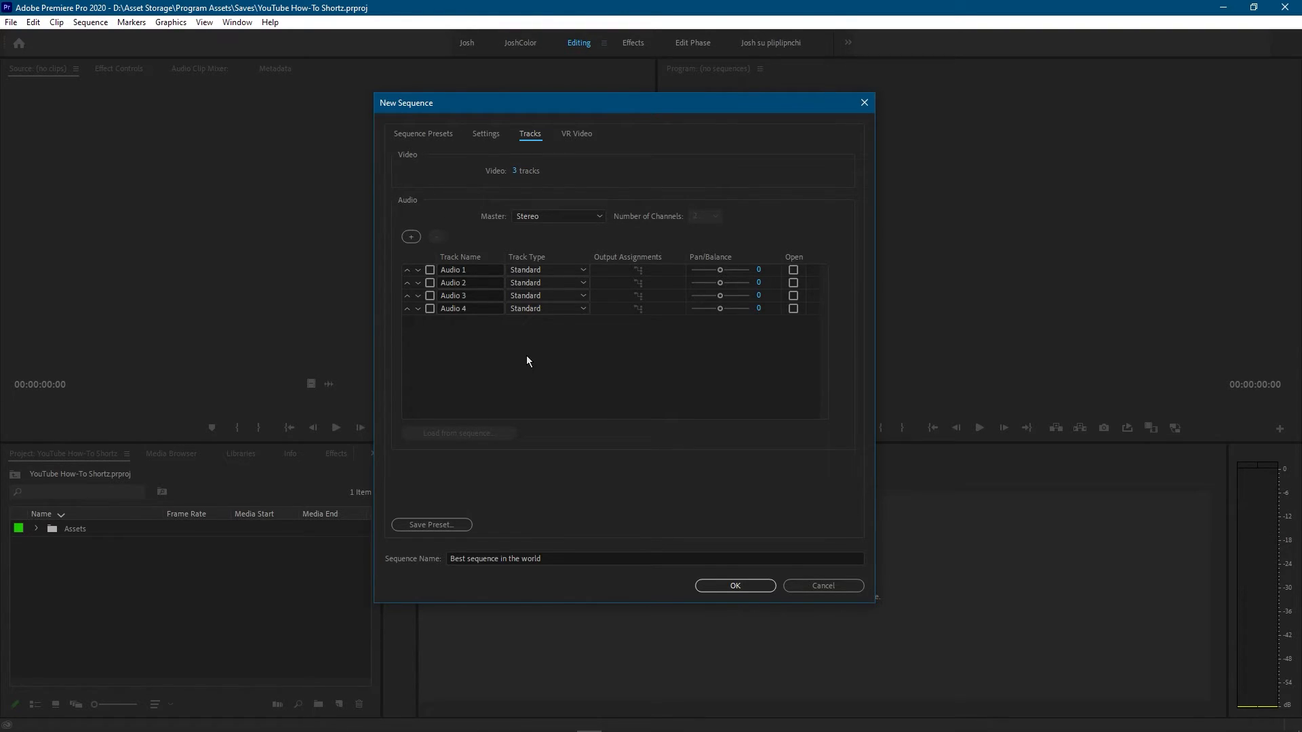
{"action": "mouse_move", "coordinate": [545, 339]}
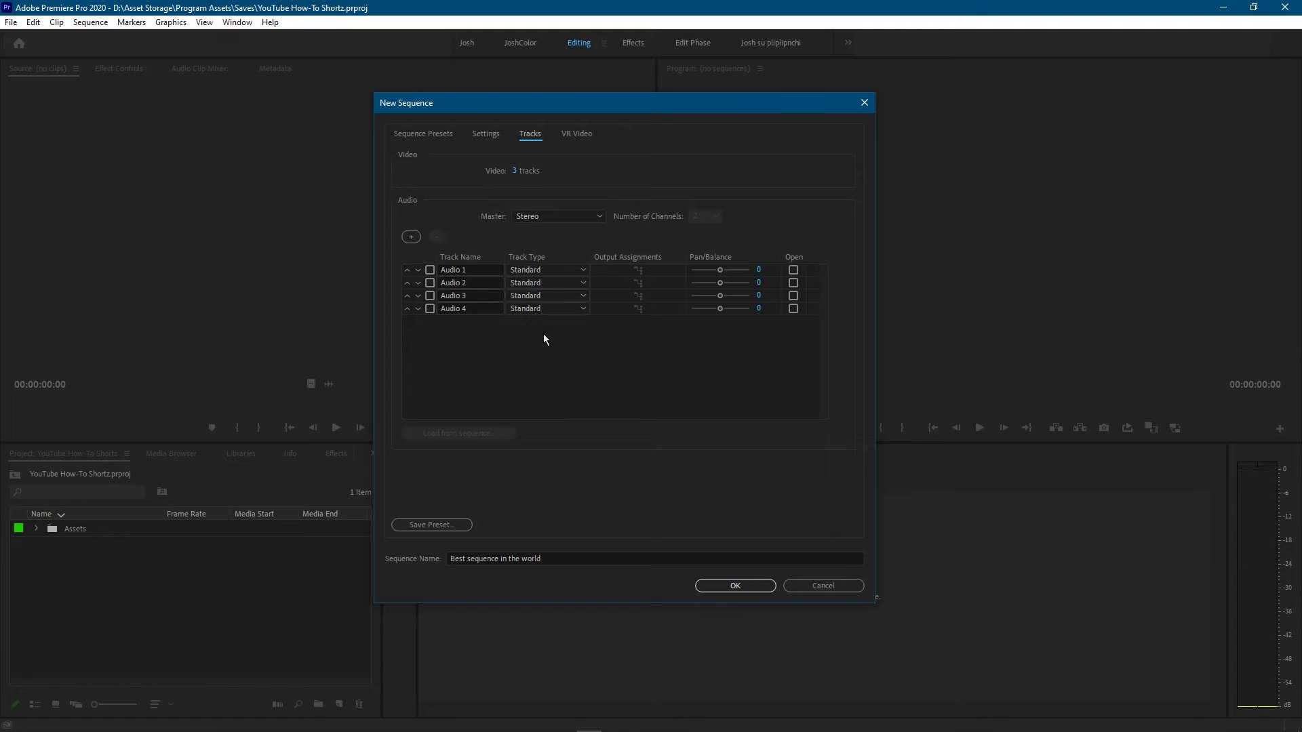
{"action": "mouse_move", "coordinate": [580, 138]}
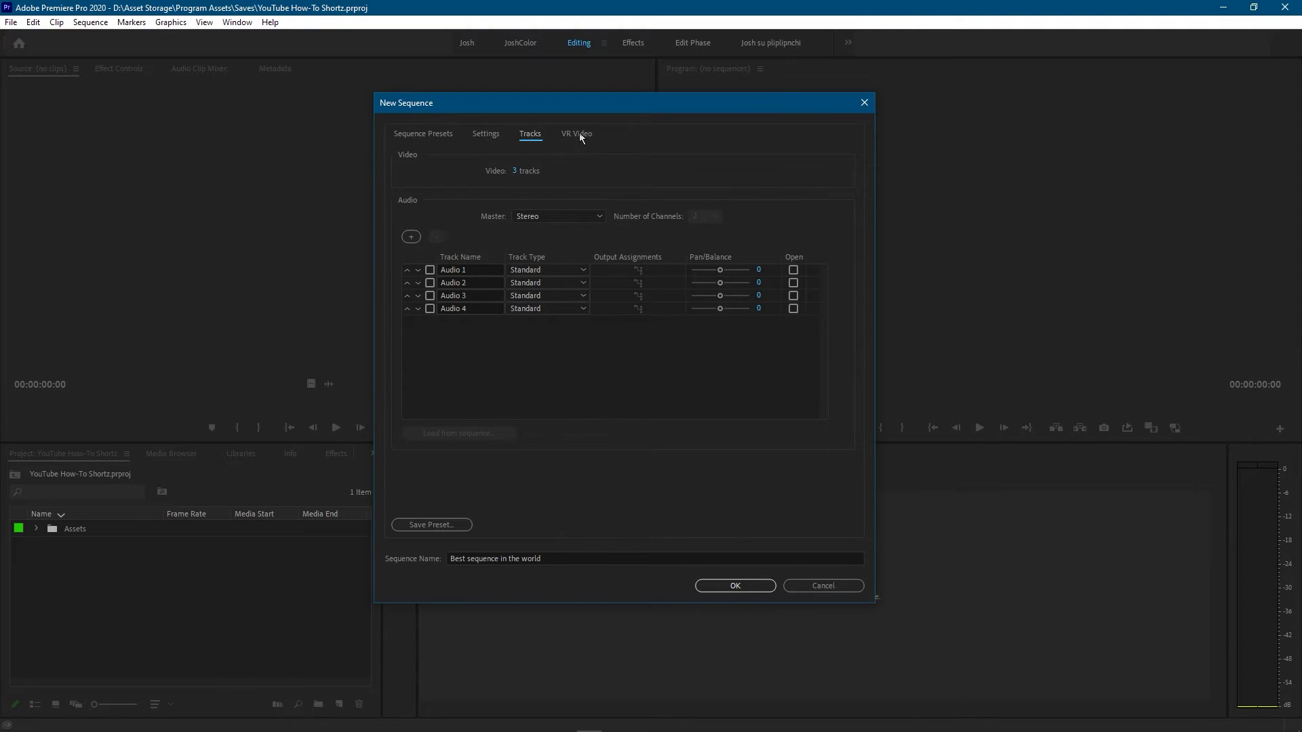
View the VR Video properties with projection None.
{"action": "left_click", "coordinate": [576, 133]}
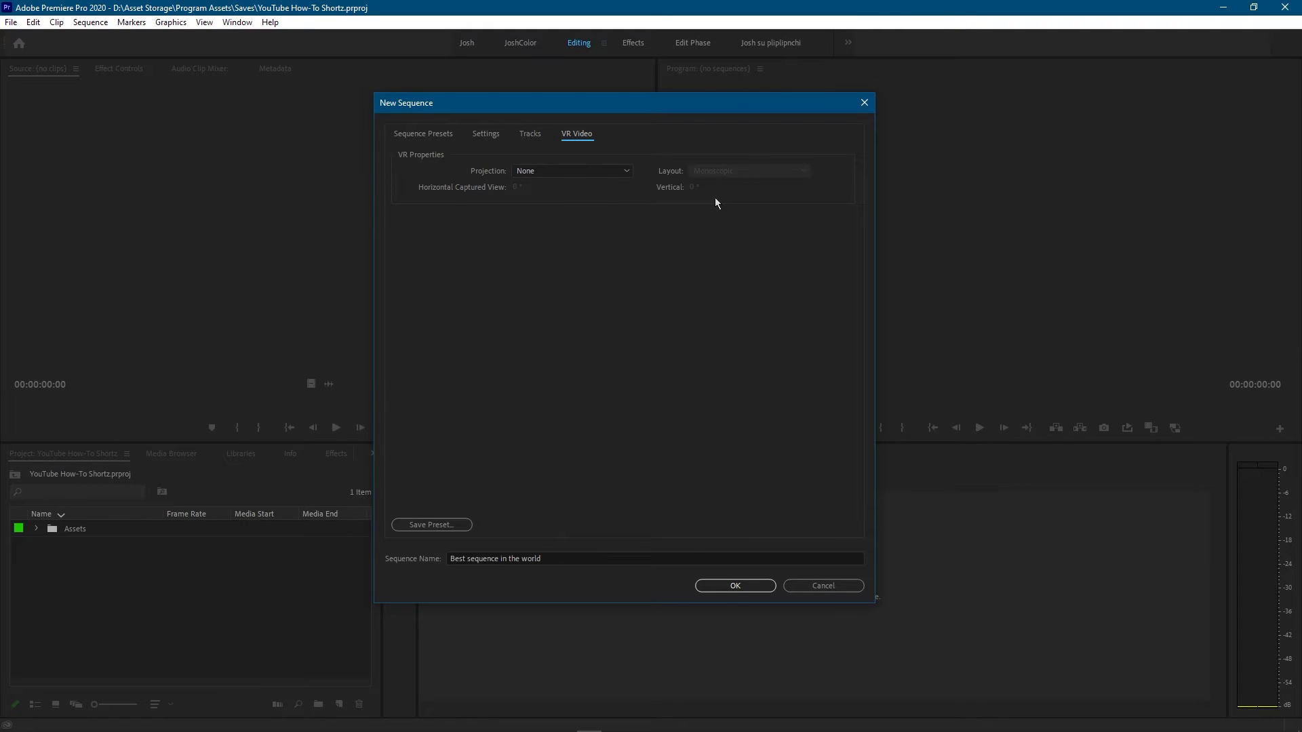
{"action": "mouse_move", "coordinate": [651, 318]}
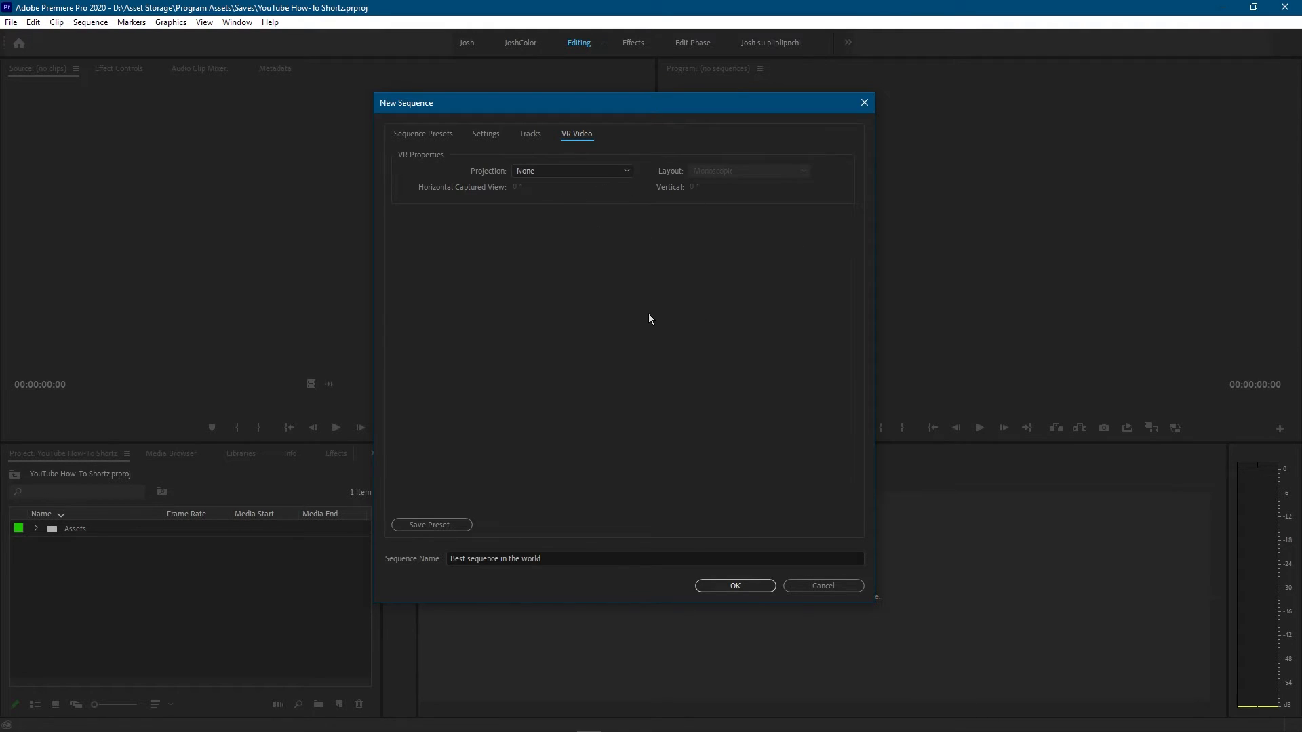
{"action": "mouse_move", "coordinate": [623, 370]}
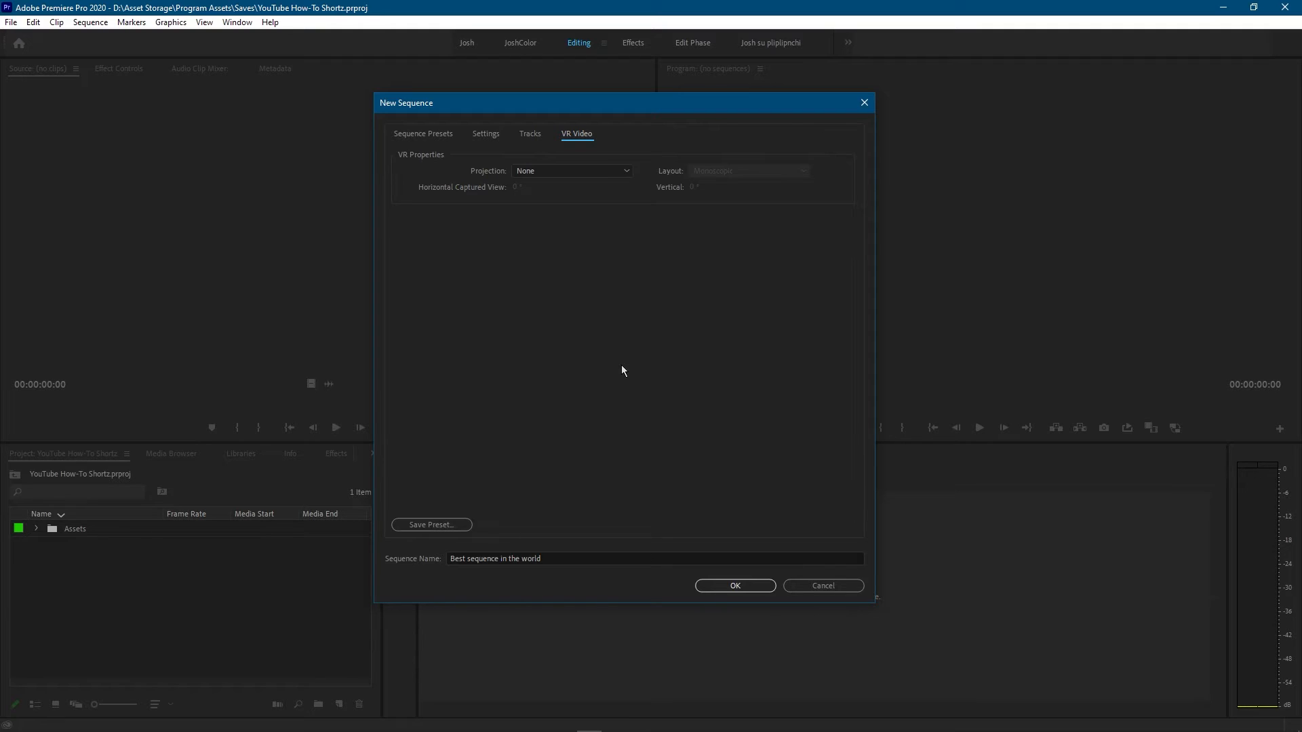
{"action": "mouse_move", "coordinate": [492, 454]}
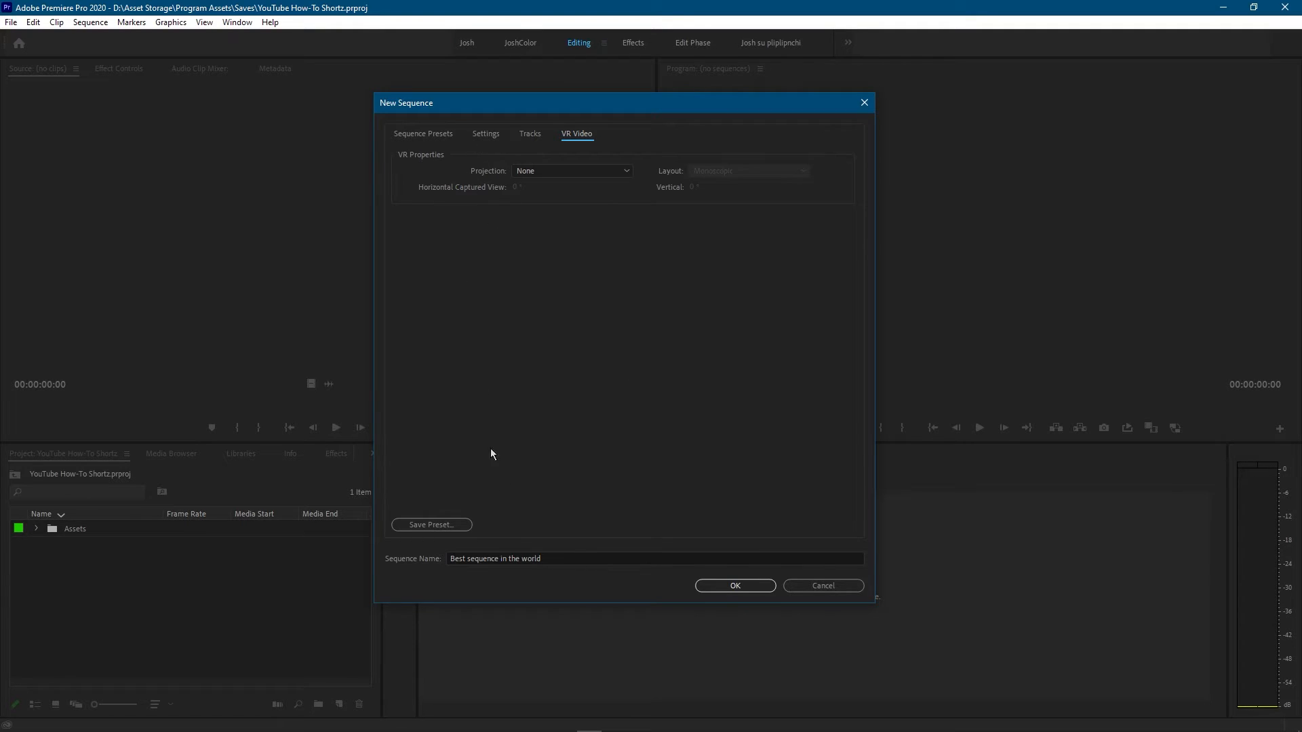
Return to Settings and begin saving them as a sequence preset.
{"action": "left_click", "coordinate": [485, 133]}
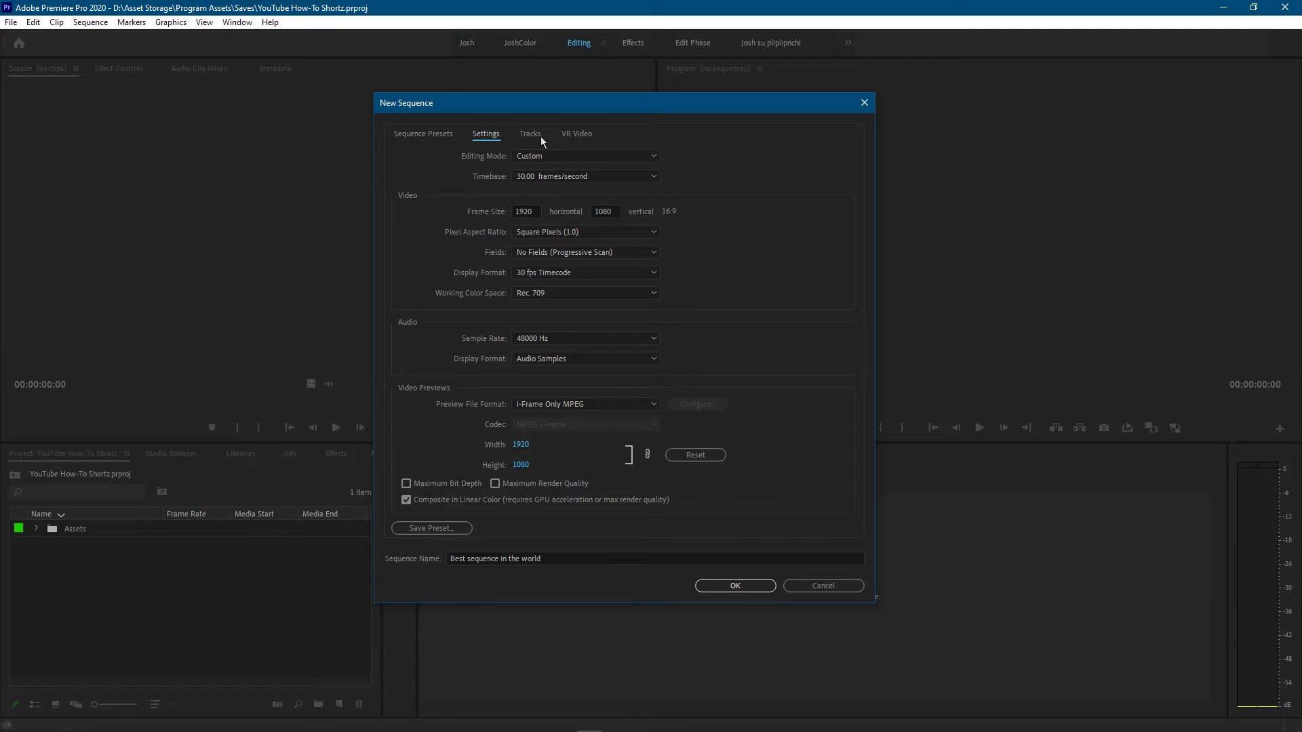
{"action": "mouse_move", "coordinate": [536, 140]}
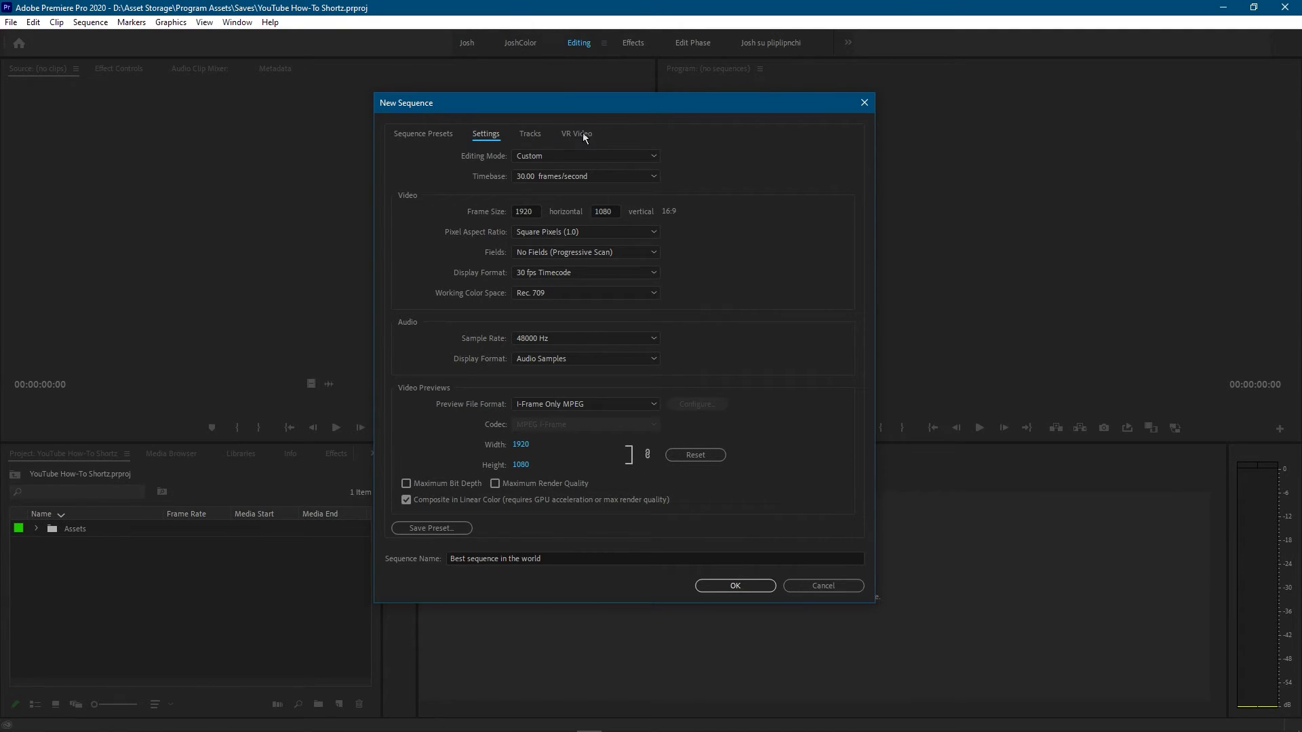
{"action": "mouse_move", "coordinate": [553, 169]}
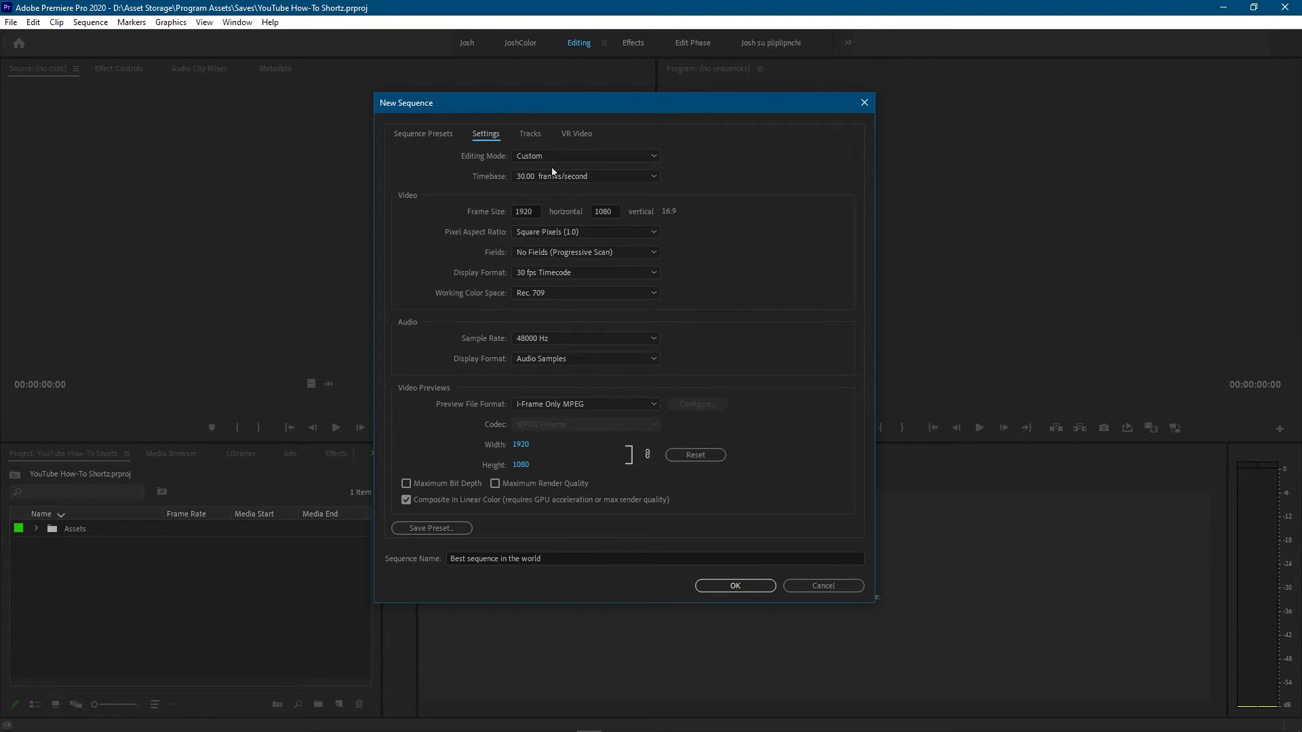
{"action": "mouse_move", "coordinate": [729, 364]}
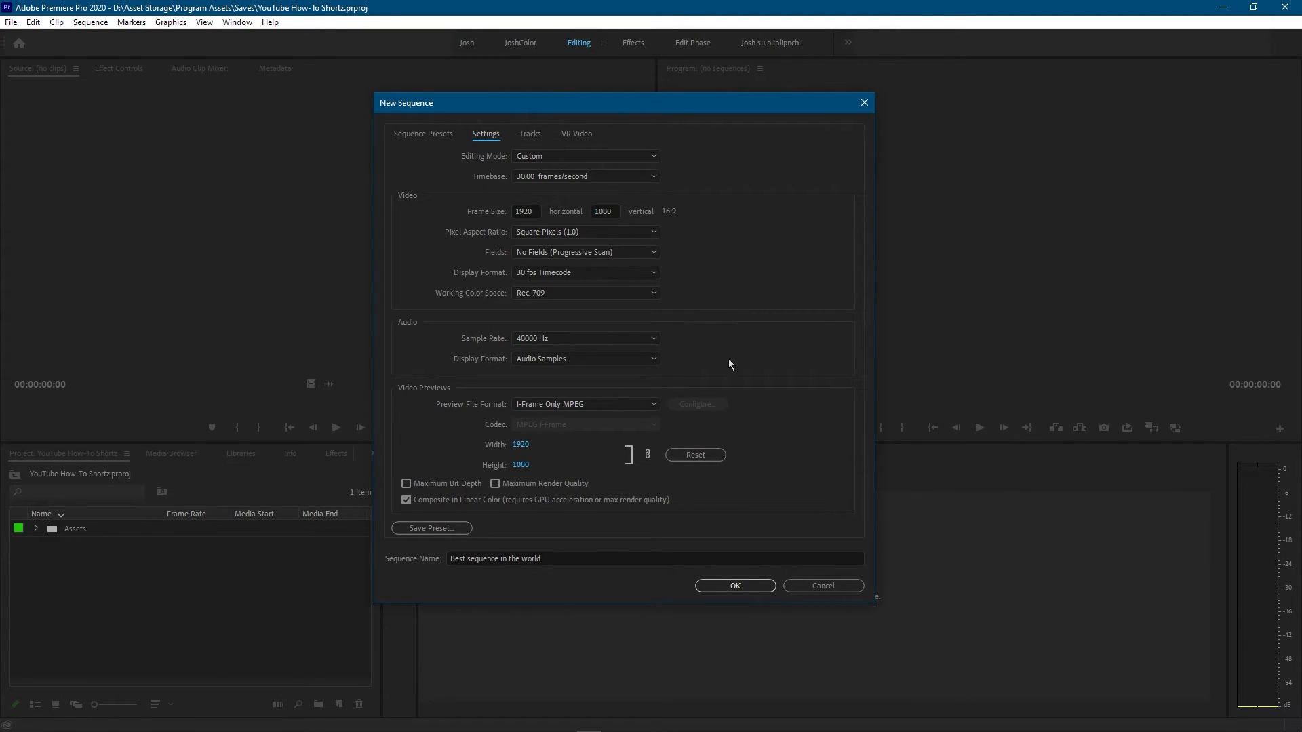
{"action": "left_click", "coordinate": [431, 528]}
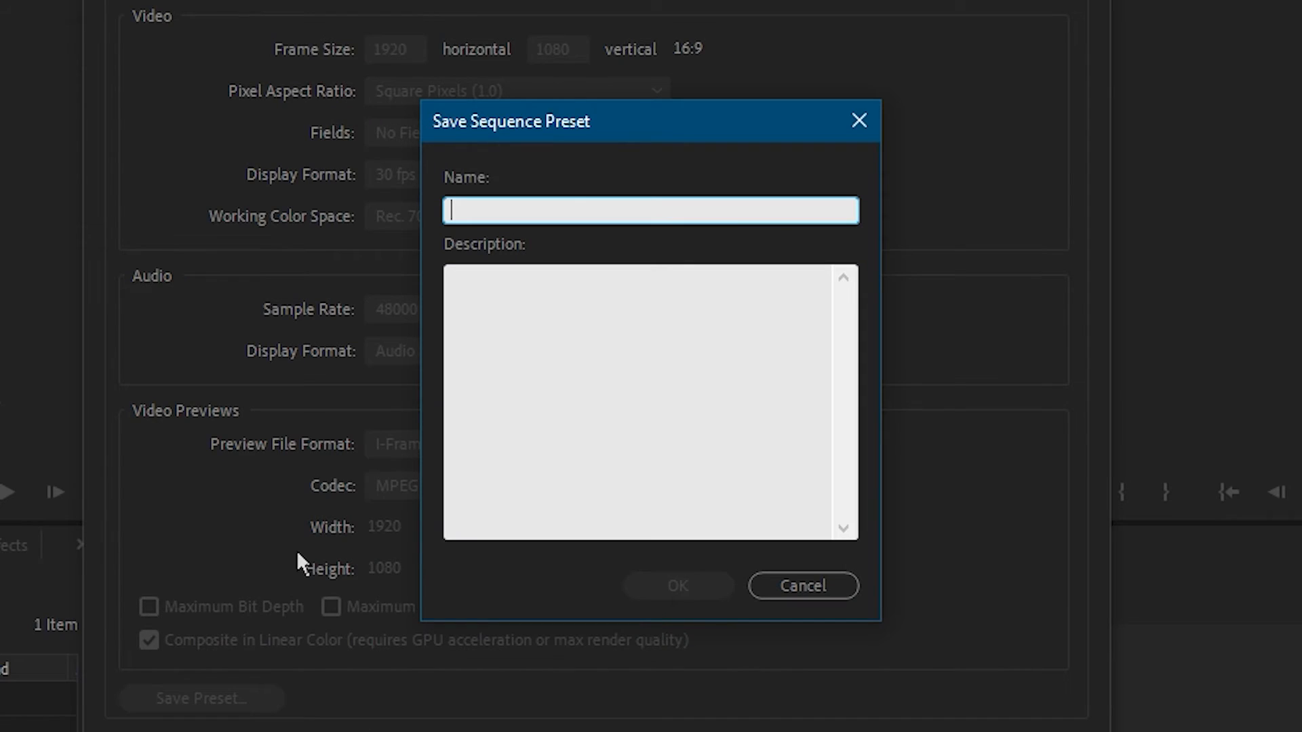
Name the preset '1920 x 1080 30fps' and save it.
{"action": "type", "text": "1920"}
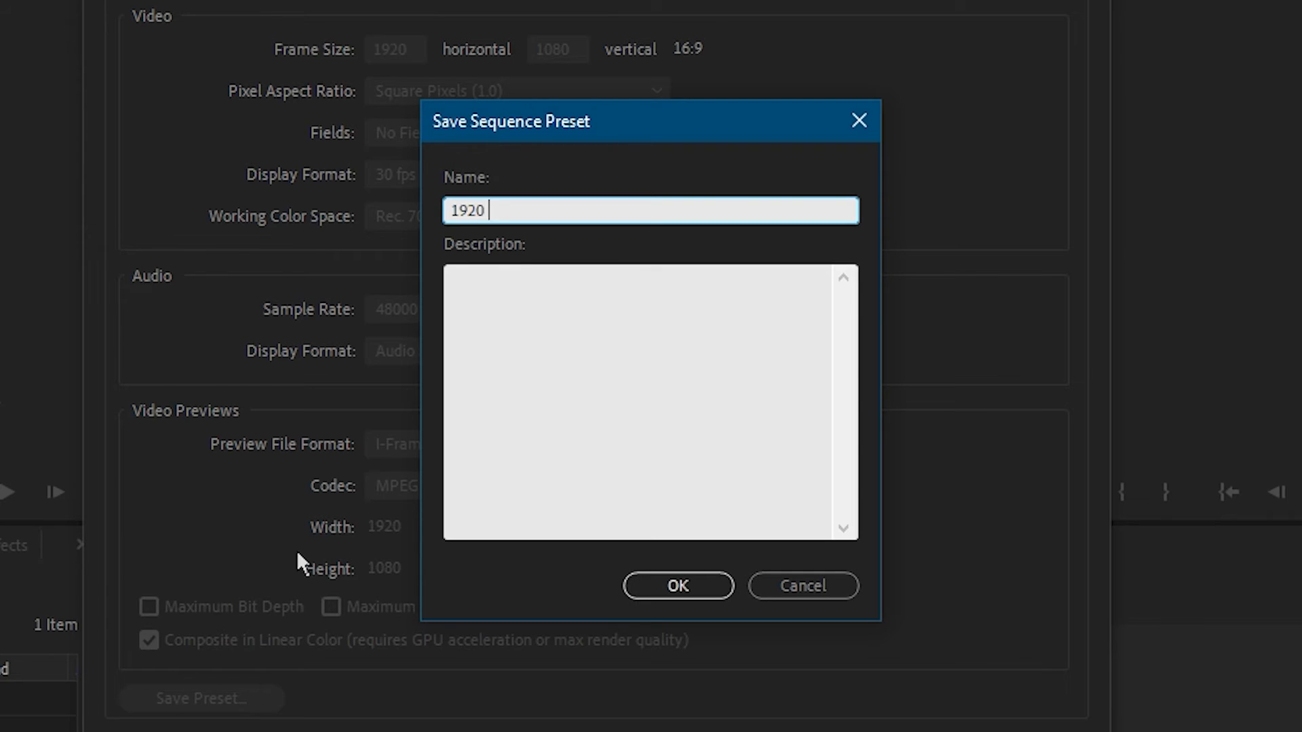
{"action": "type", "text": "x 1080"}
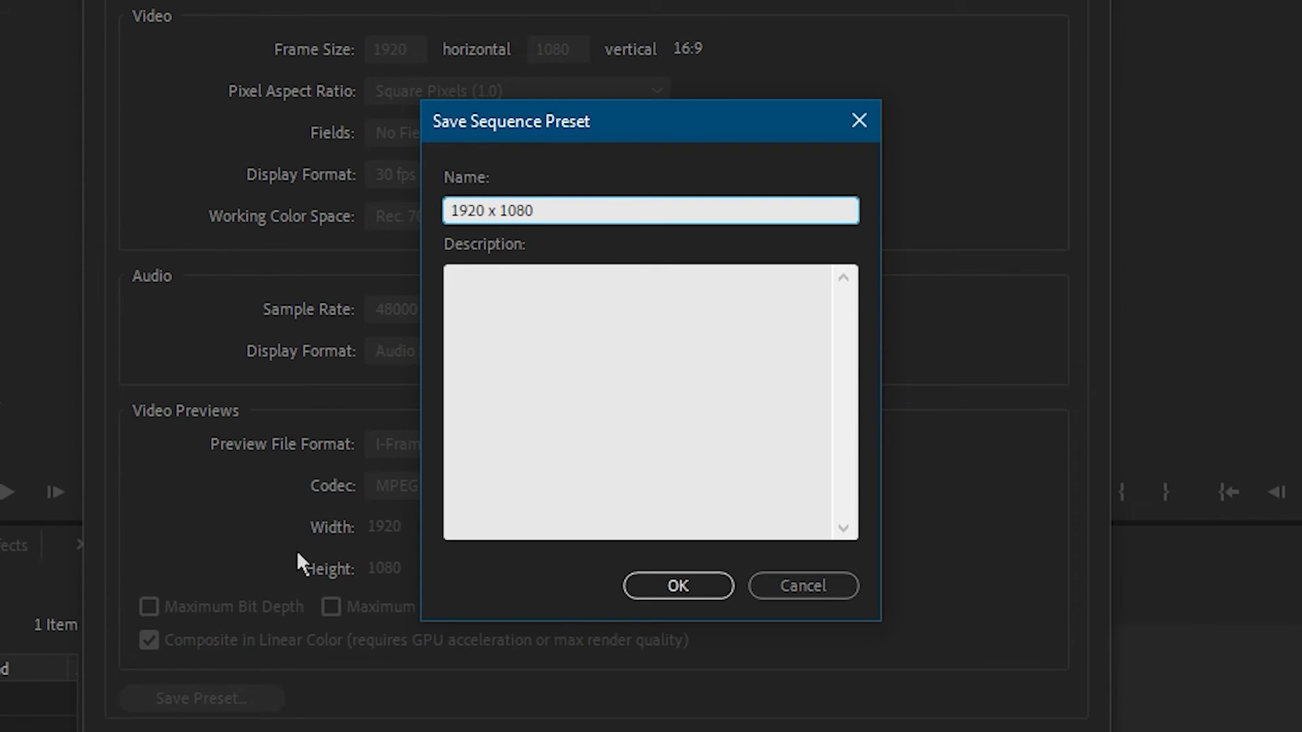
{"action": "type", "text": "30"}
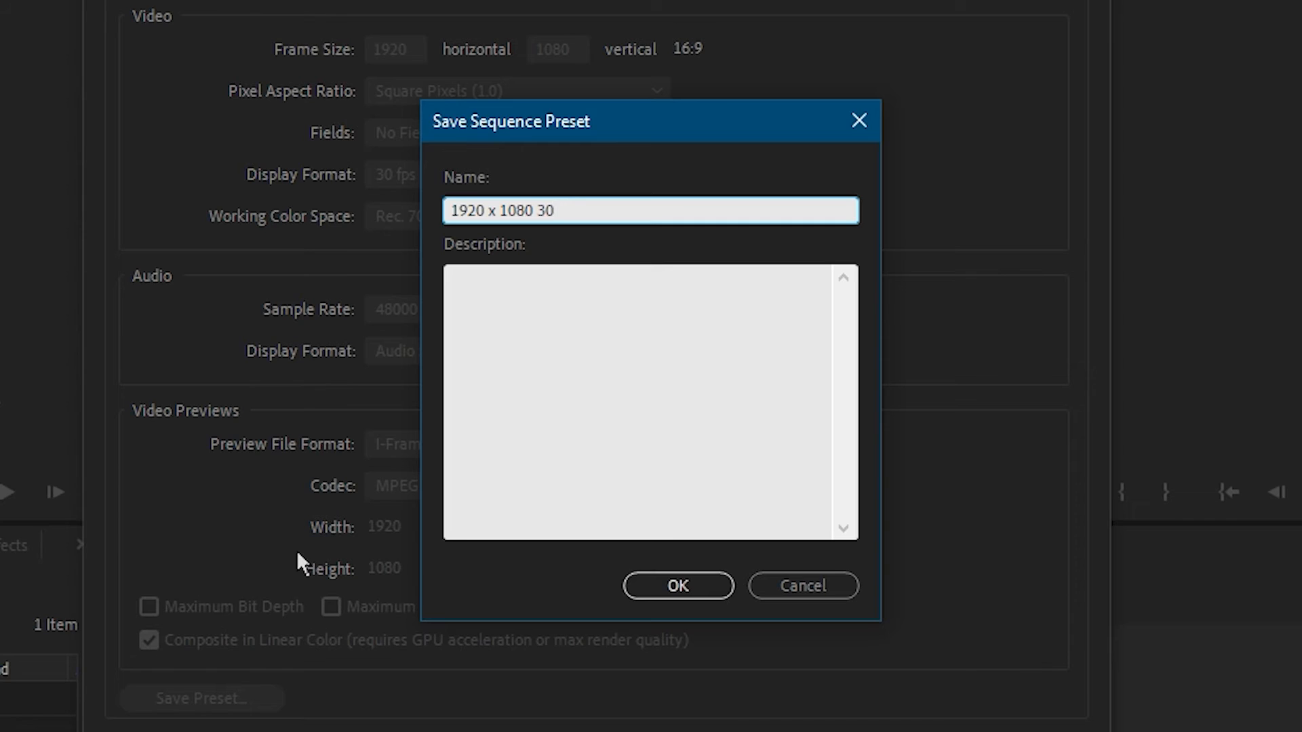
{"action": "type", "text": "fps"}
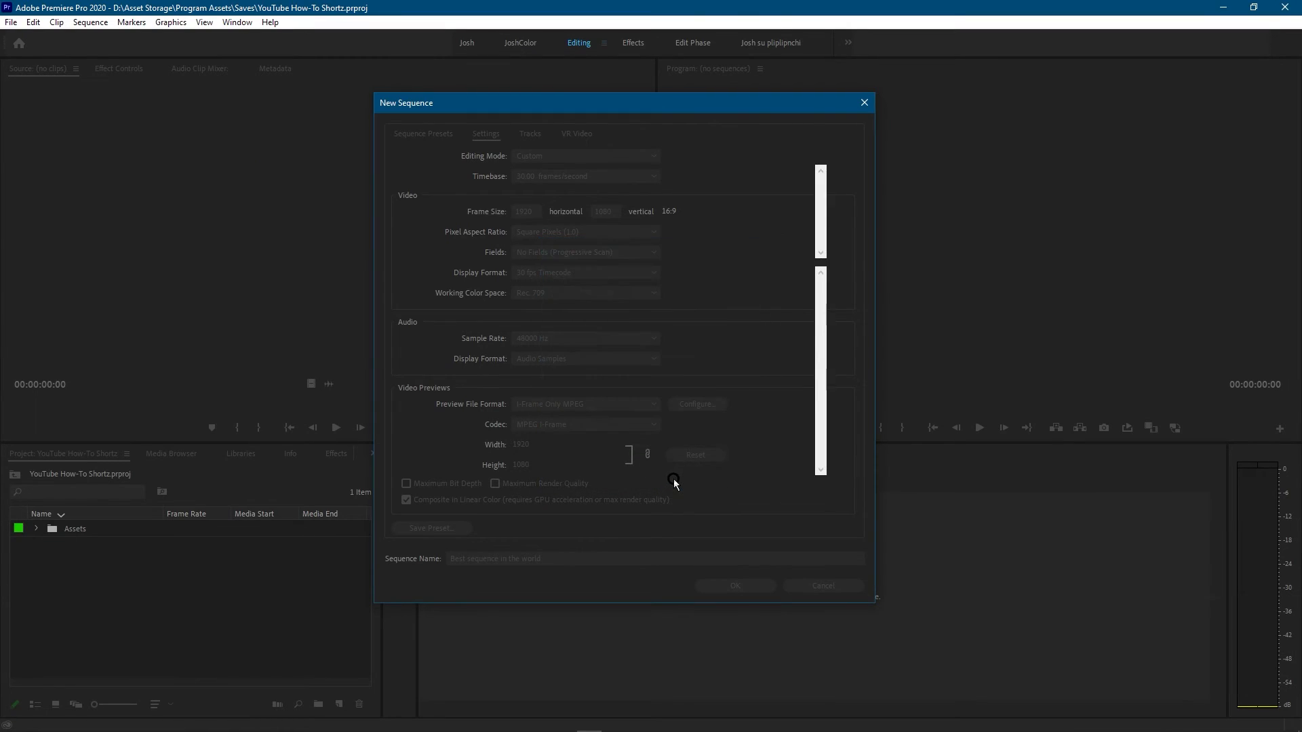
Pick the saved '1920 x 1080 30fps' Custom preset and create the sequence.
{"action": "left_click", "coordinate": [423, 133]}
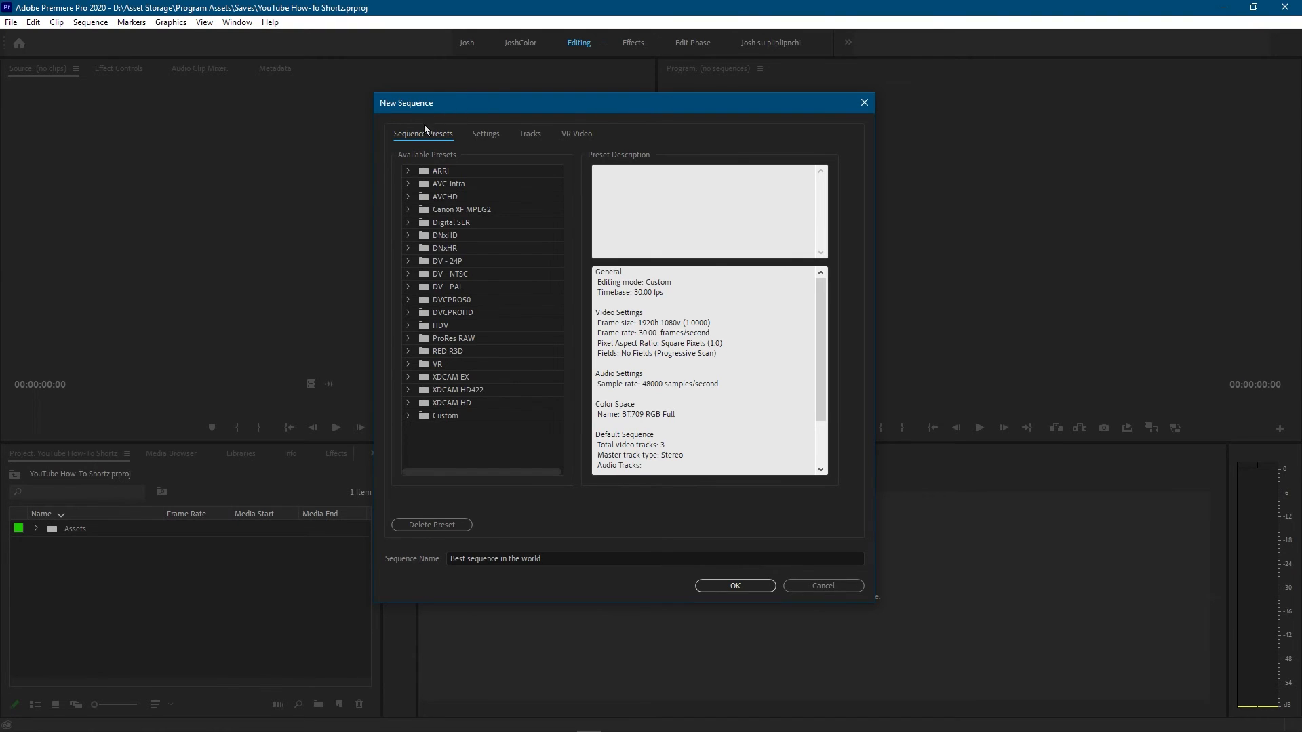
{"action": "mouse_move", "coordinate": [415, 429]}
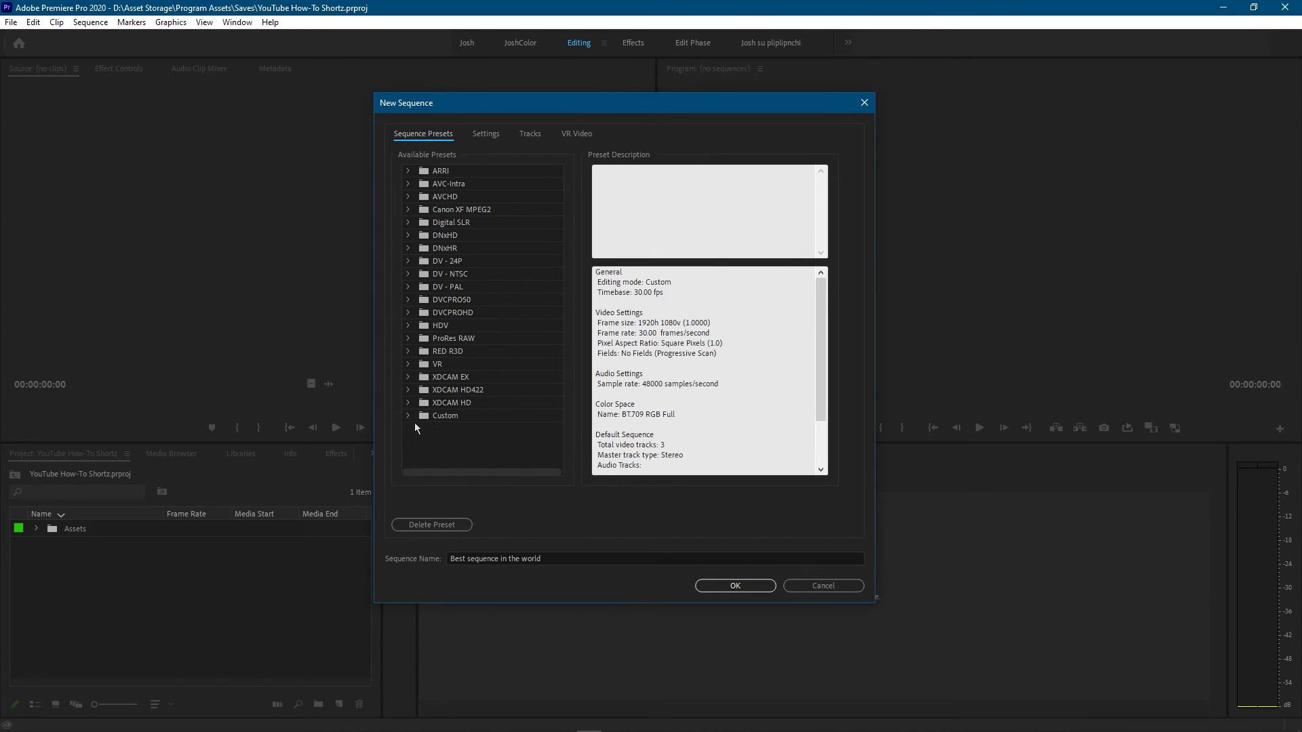
{"action": "left_click", "coordinate": [407, 416]}
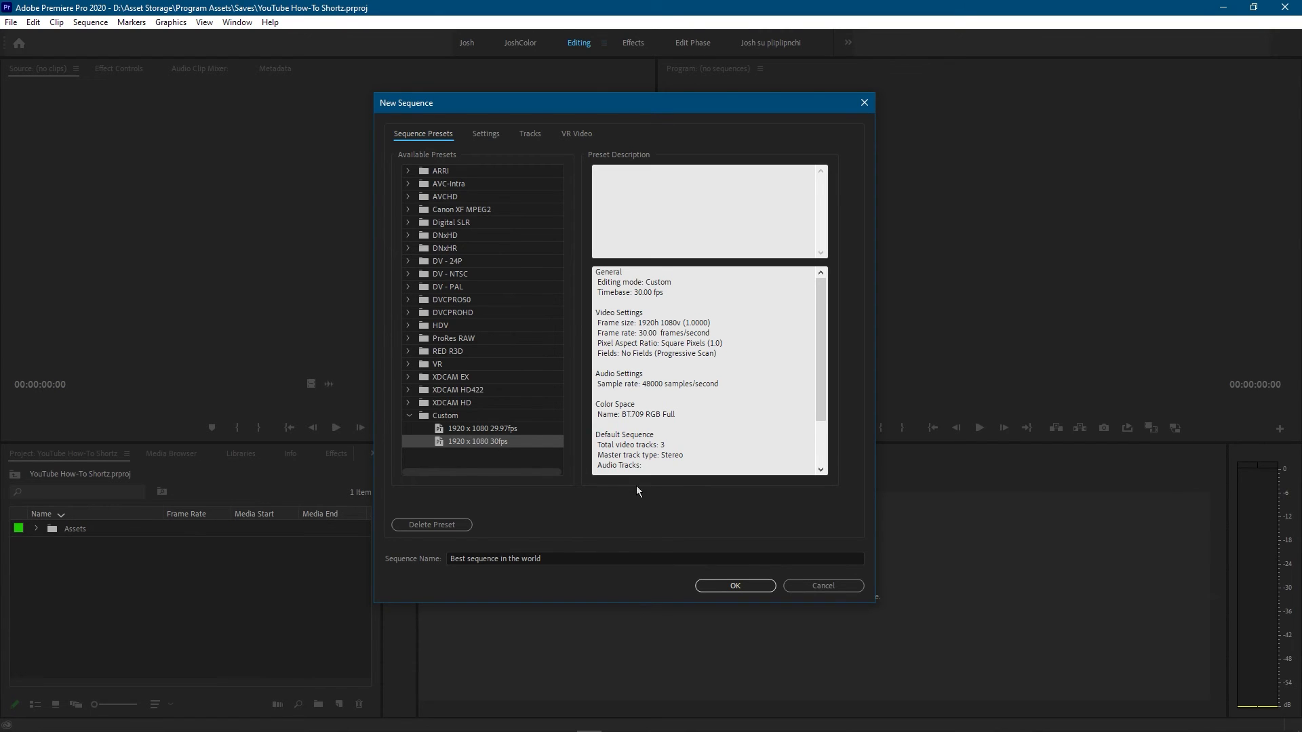
{"action": "left_click", "coordinate": [735, 585]}
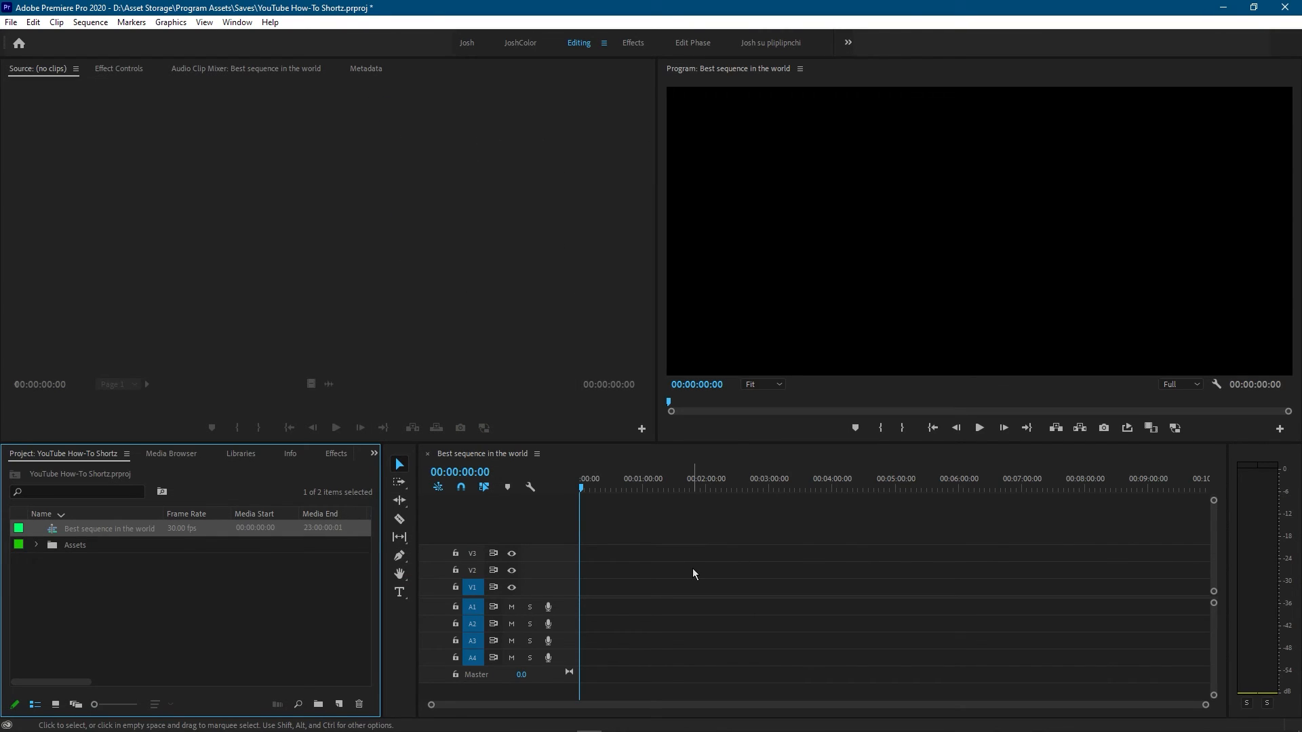
{"action": "mouse_move", "coordinate": [690, 544]}
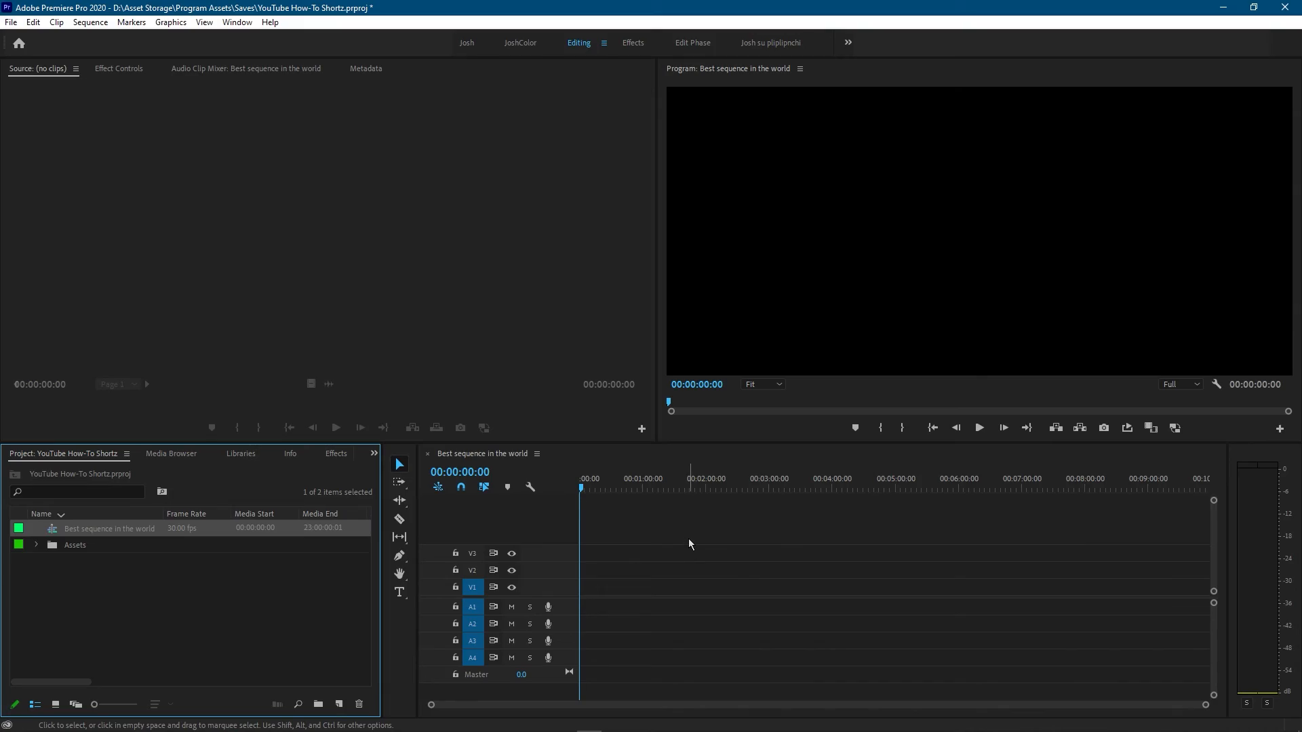